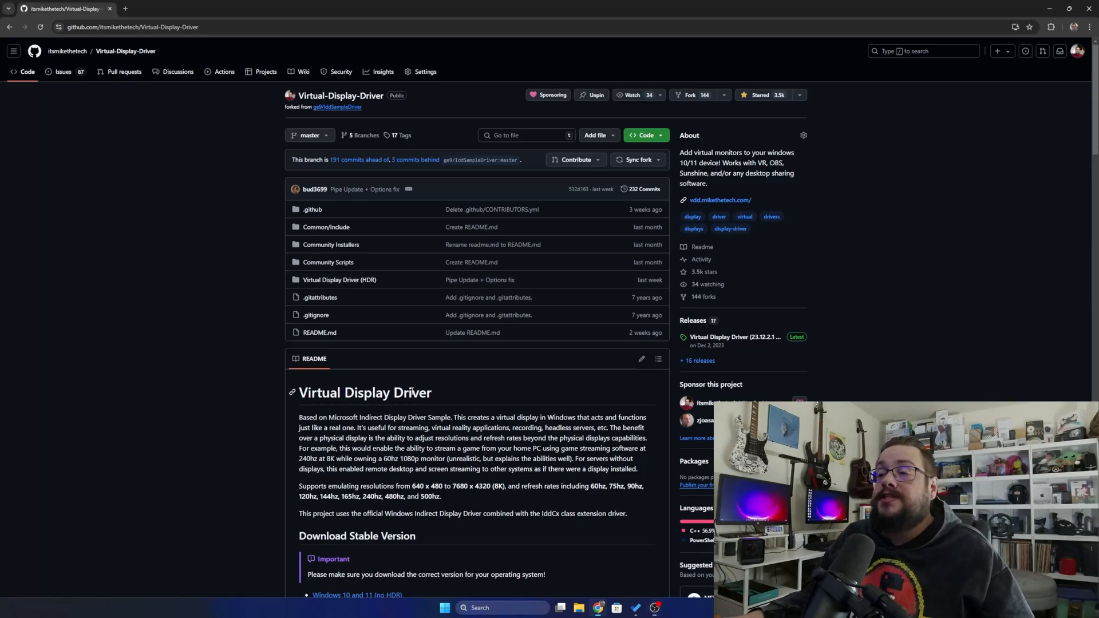
Open the Beta Virtual Display Driver 24.10.27 release and download VirtualDisplayDriver-x64.zip.
scroll(down, 3)
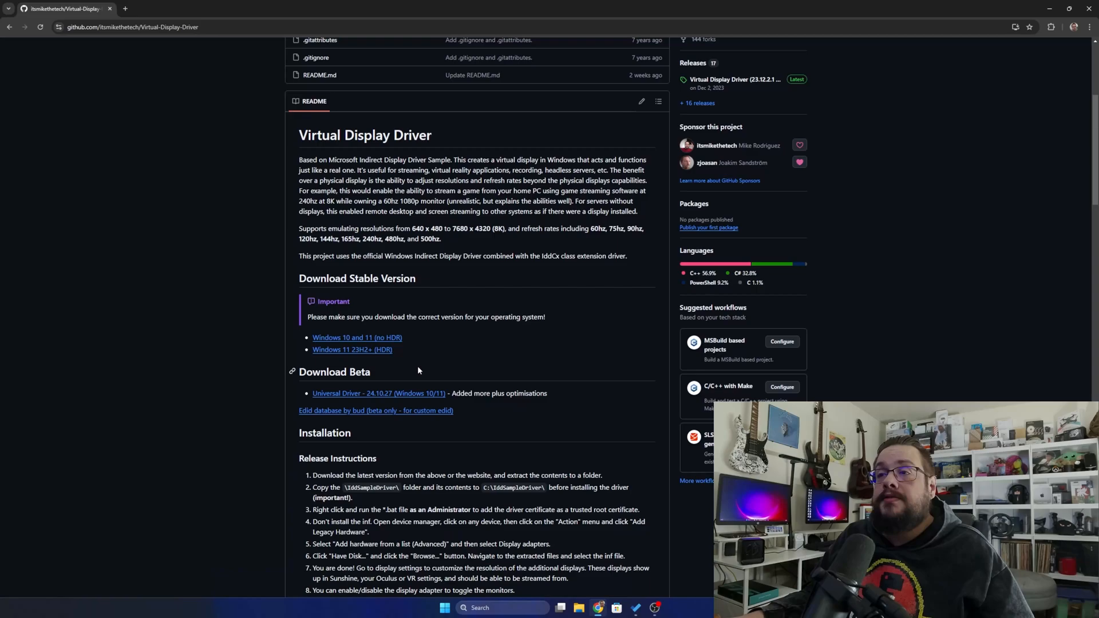
scroll(down, 3)
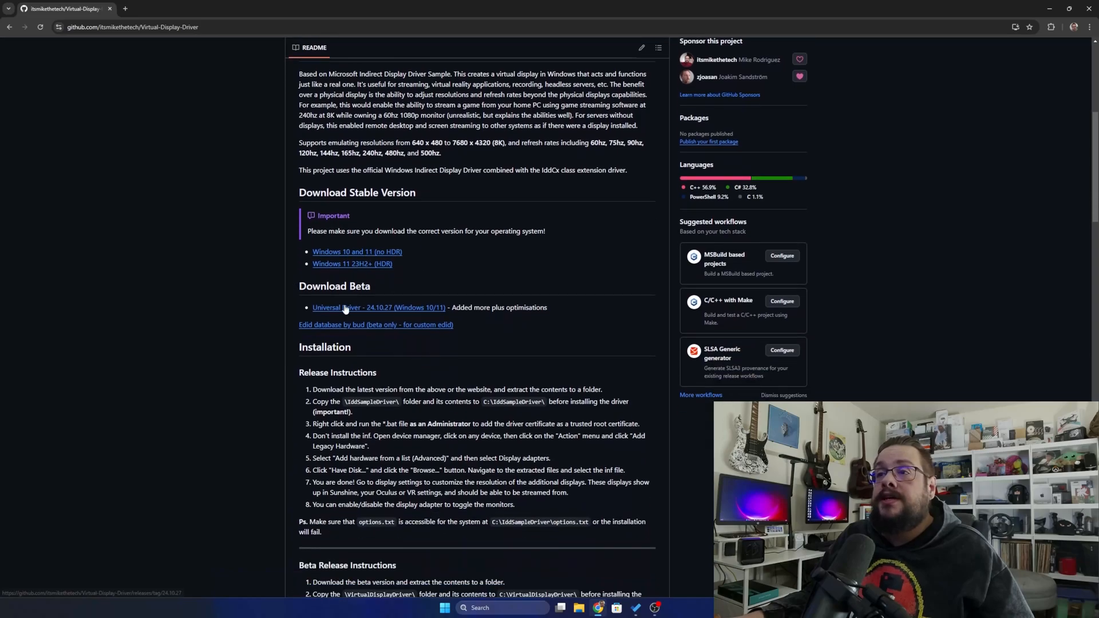
mouse_move(356, 300)
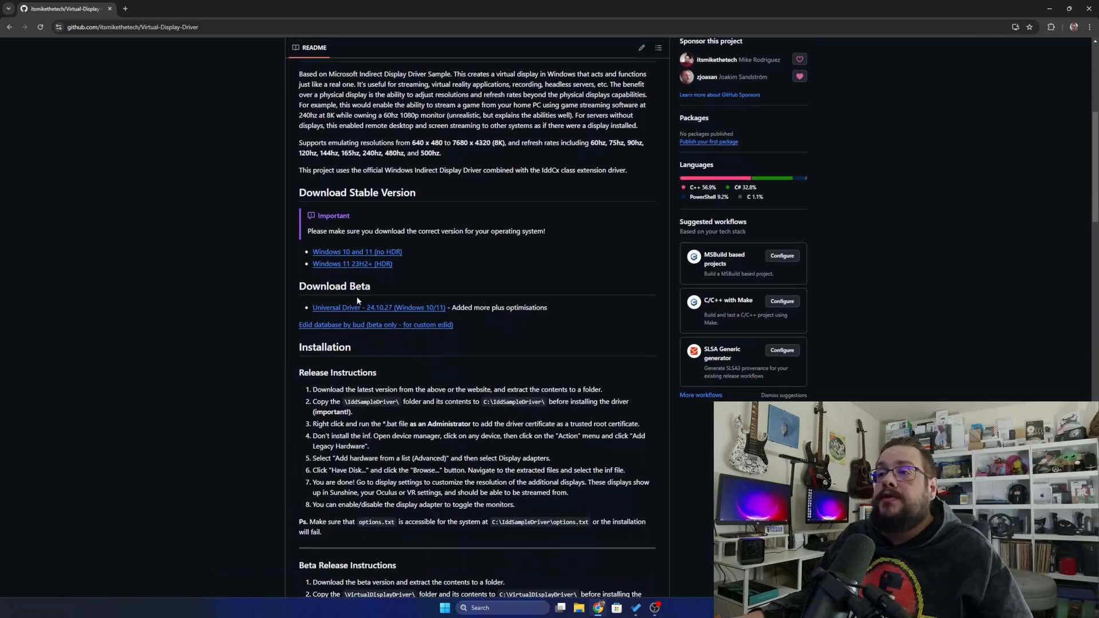
mouse_move(334, 312)
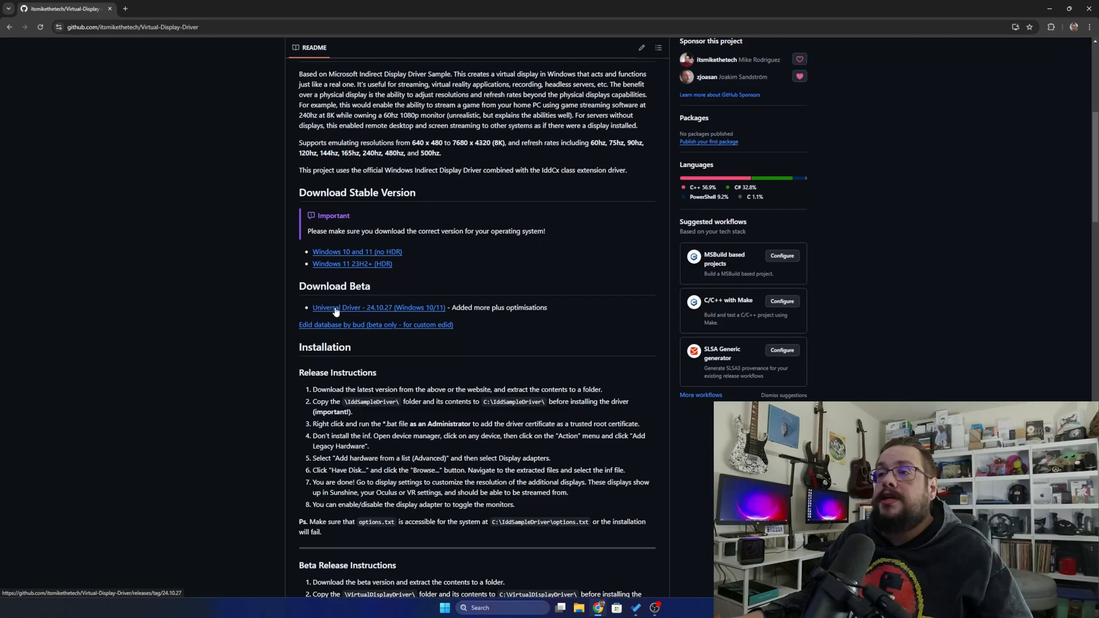
click(378, 307)
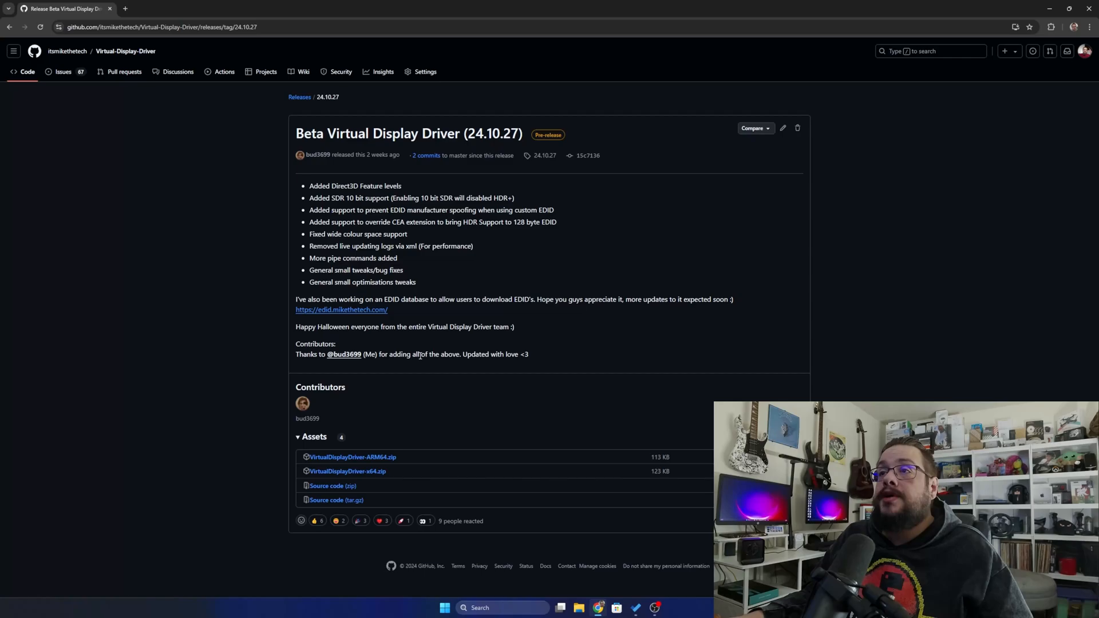
mouse_move(309, 411)
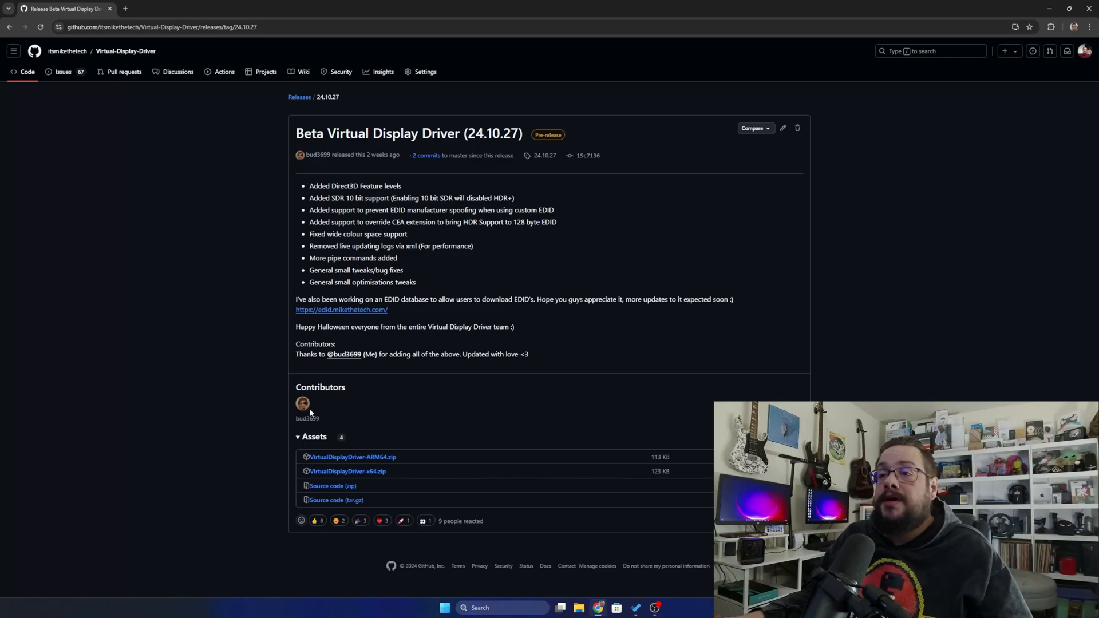
mouse_move(387, 407)
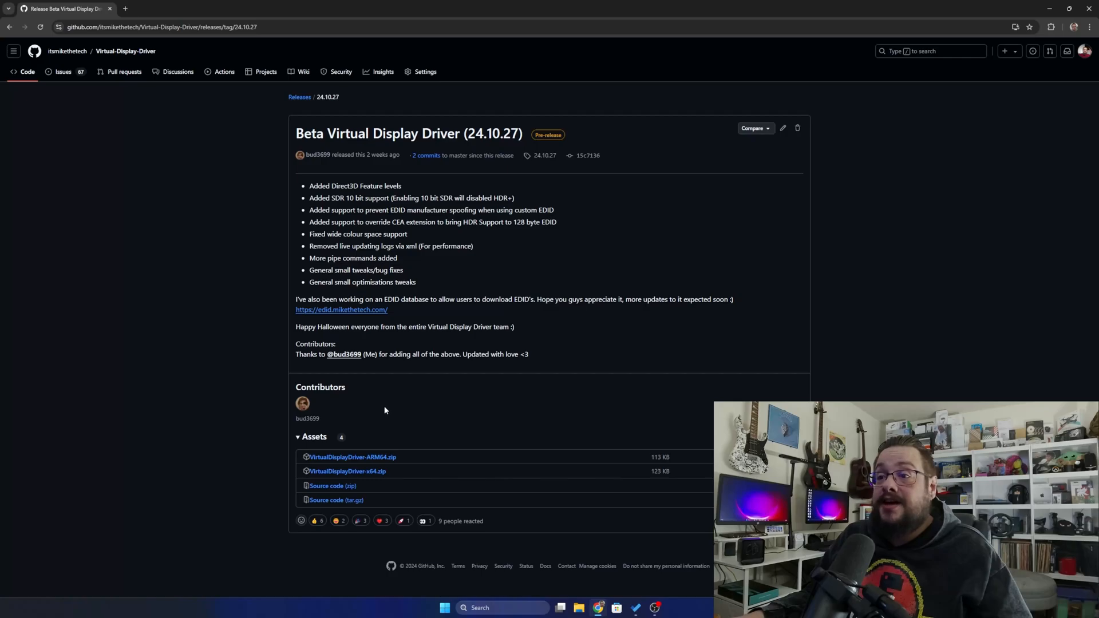
mouse_move(375, 464)
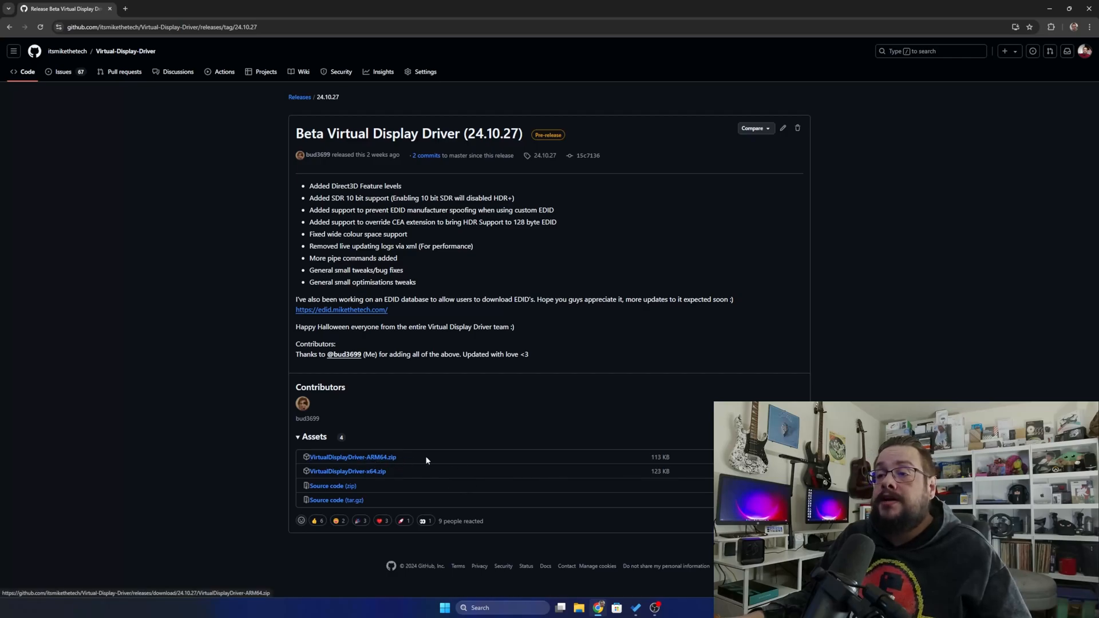
mouse_move(347, 472)
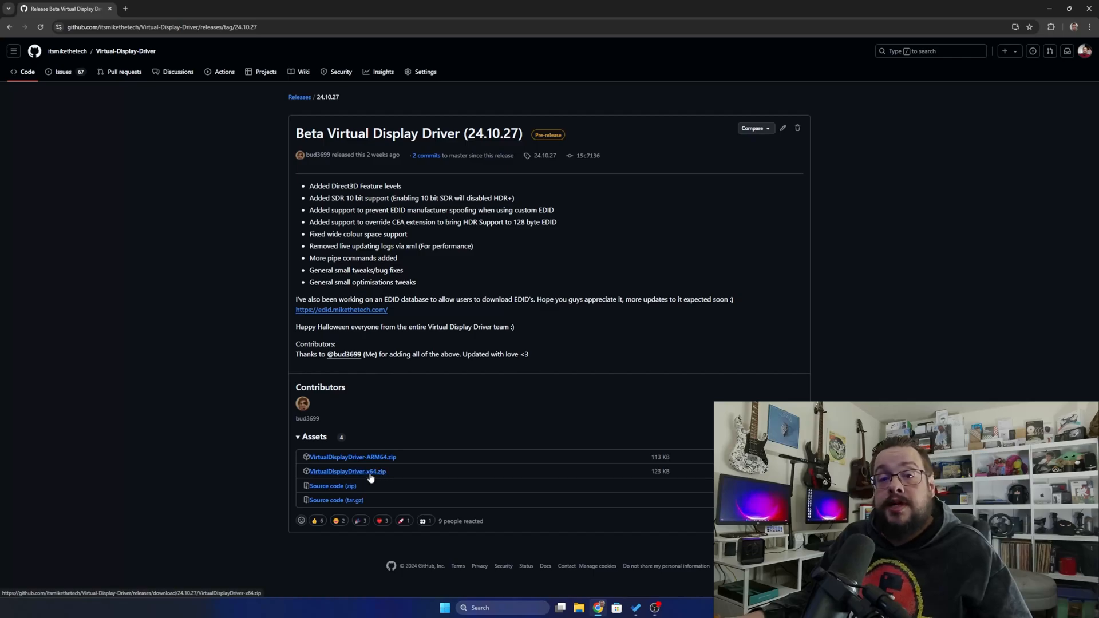
click(347, 471)
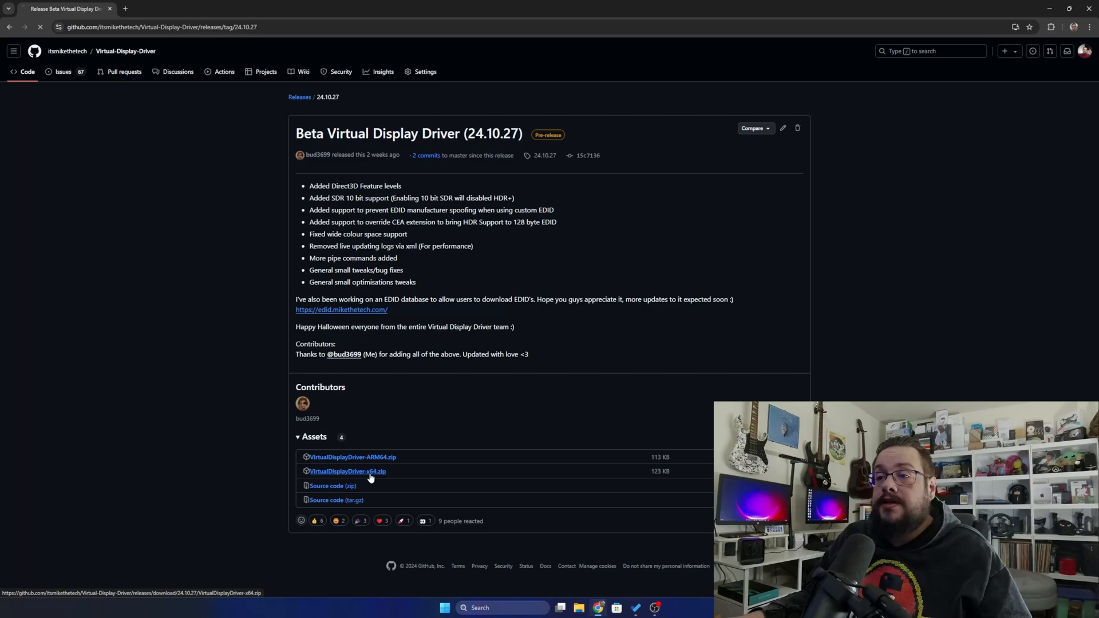
Open the downloaded zip, then browse This PC > Local Disk (C:) into the VirtualDisplayDriver folder.
click(347, 471)
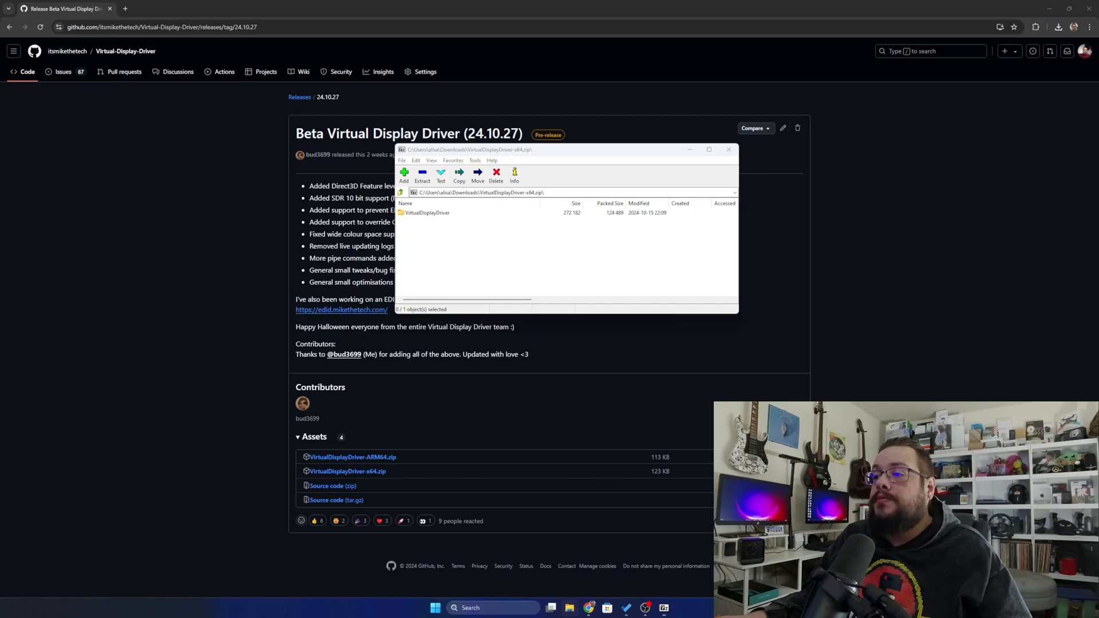
click(551, 608)
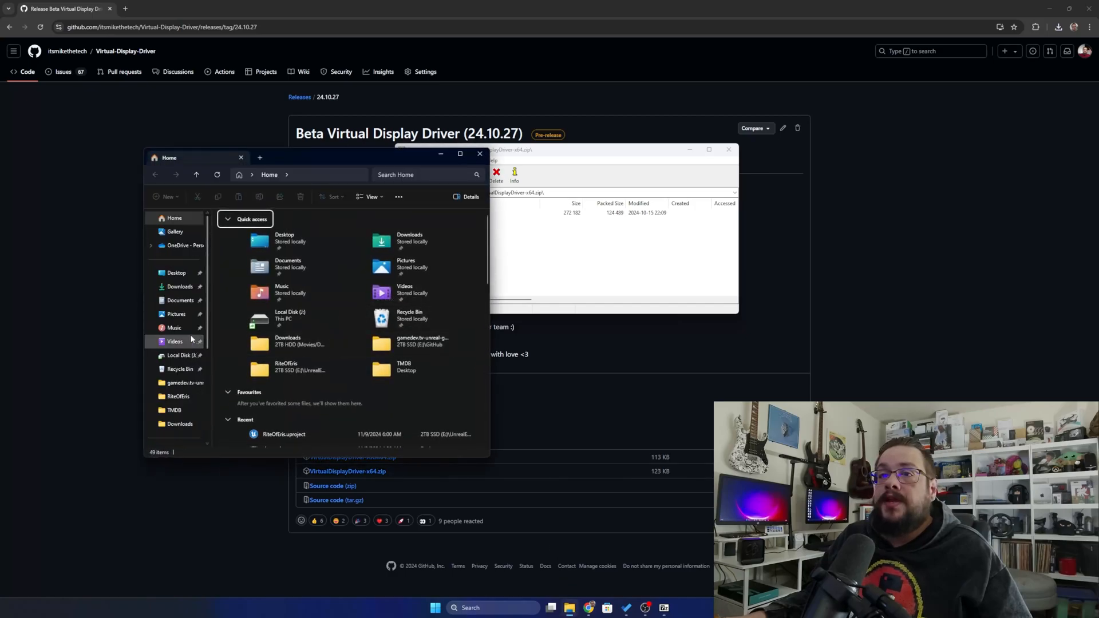
scroll(down, 3)
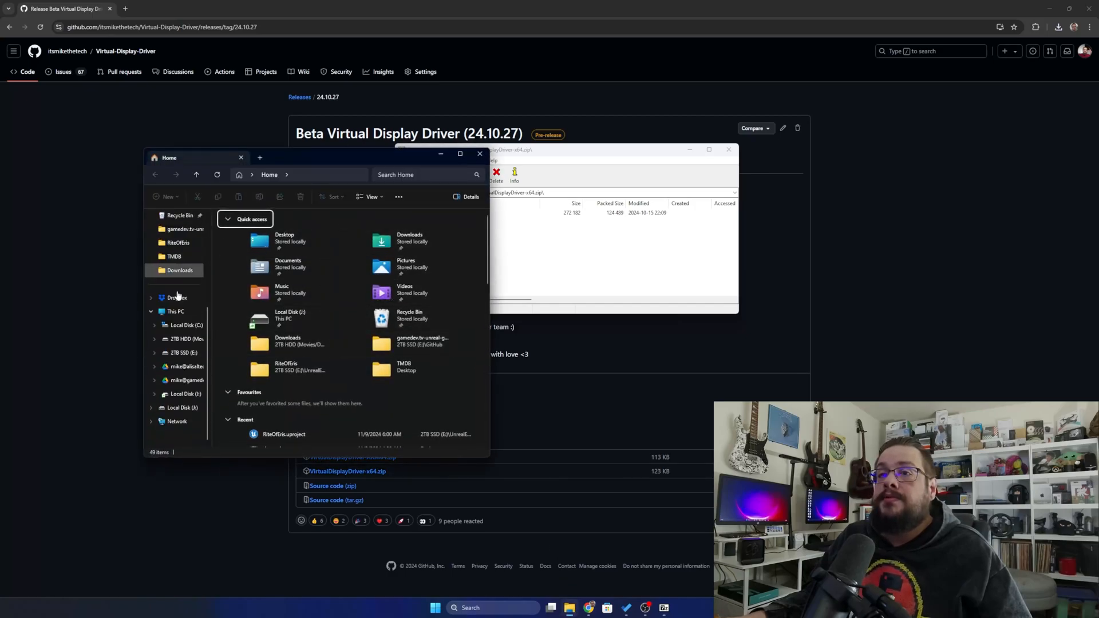
click(176, 311)
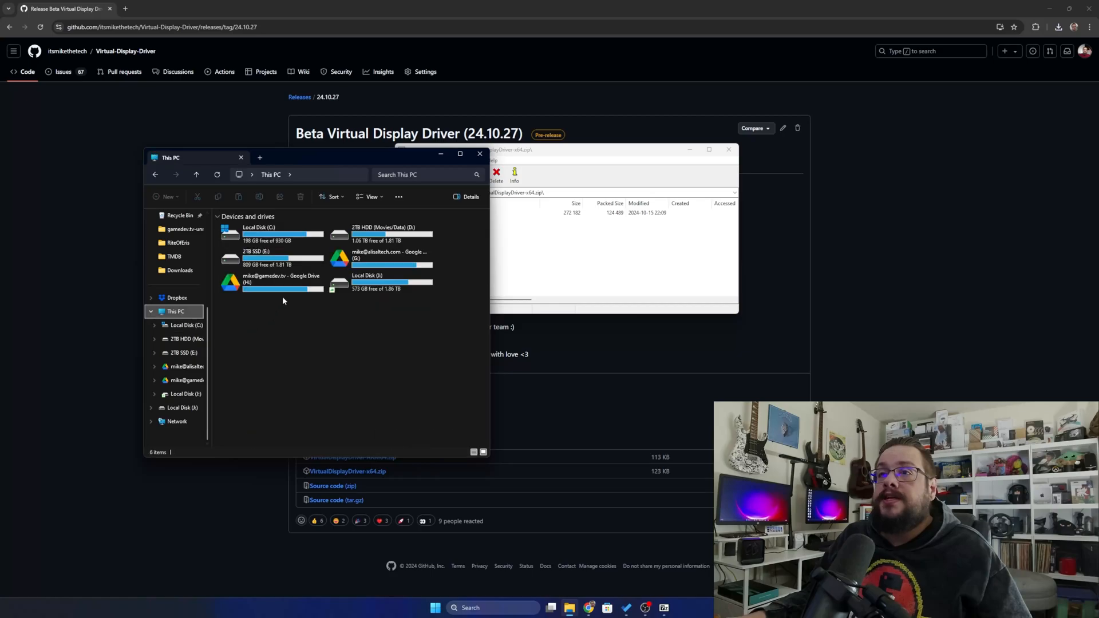
double_click(258, 227)
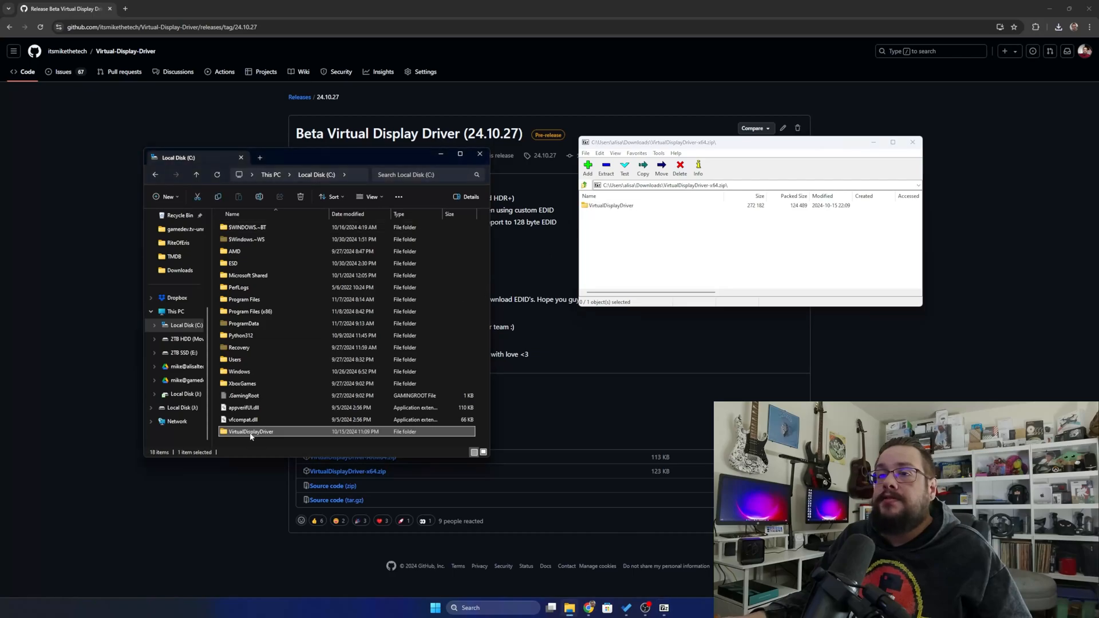
double_click(250, 432)
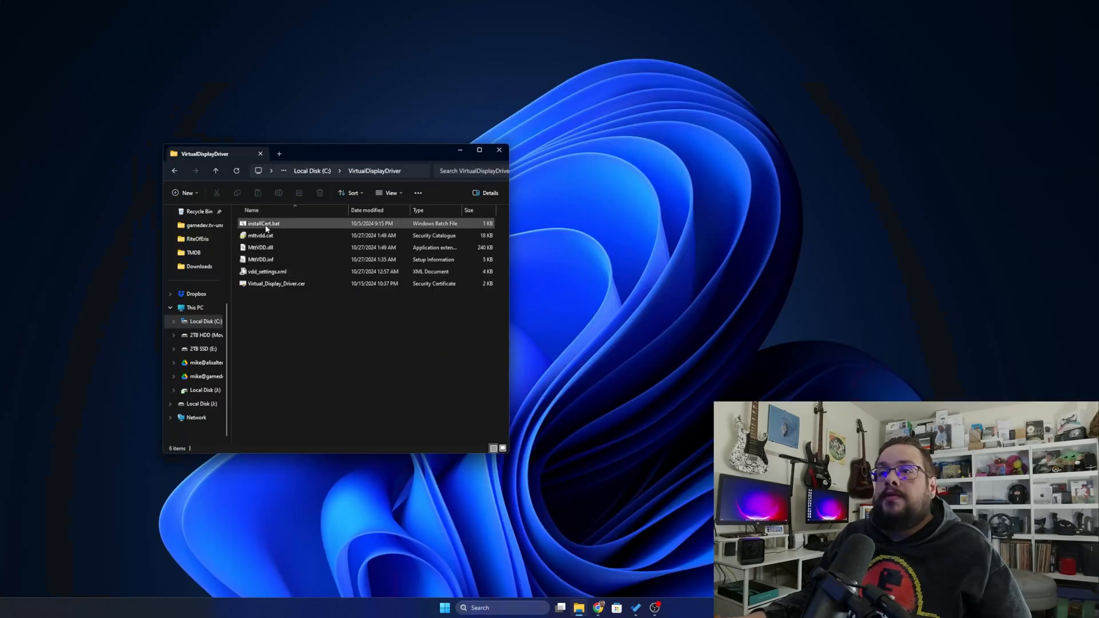
mouse_move(263, 224)
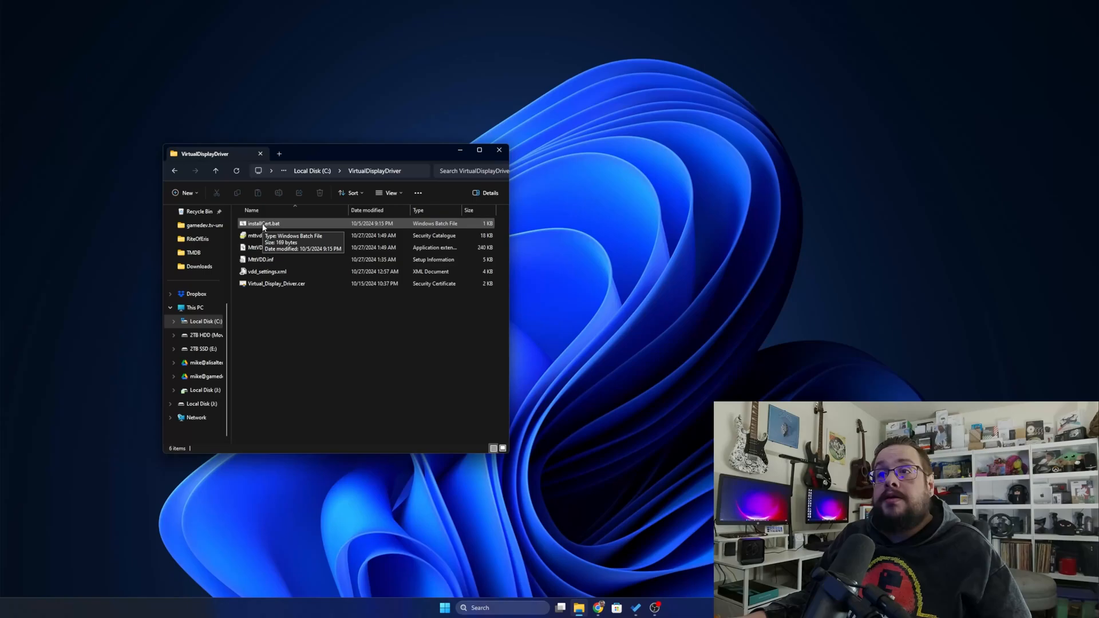
Run installCert.bat as administrator to add the driver certificate.
right_click(265, 222)
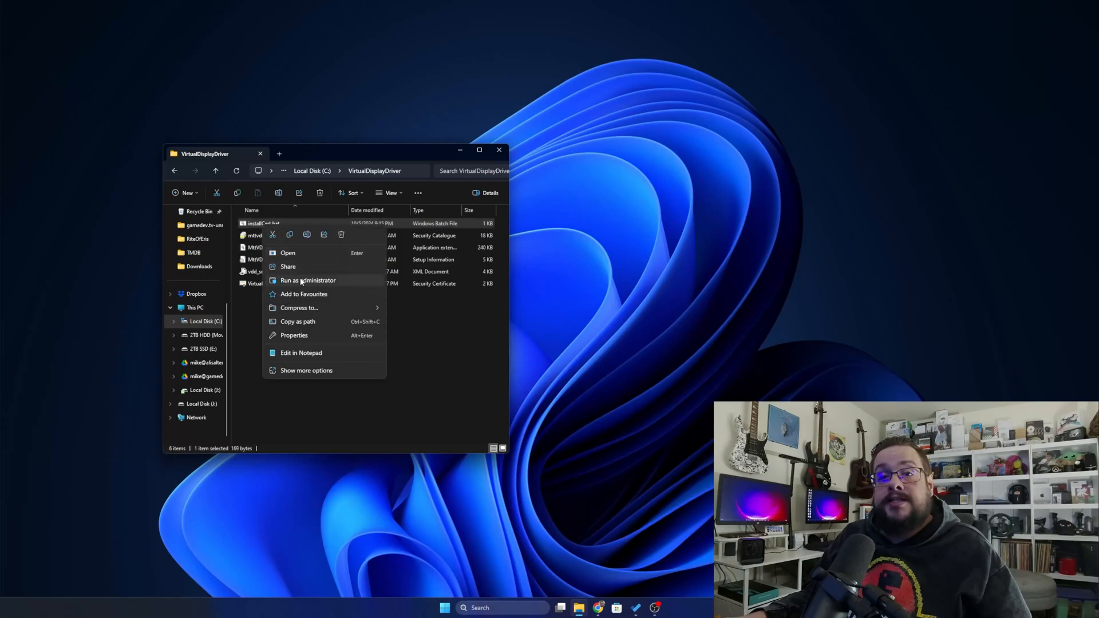
scroll(down, 3)
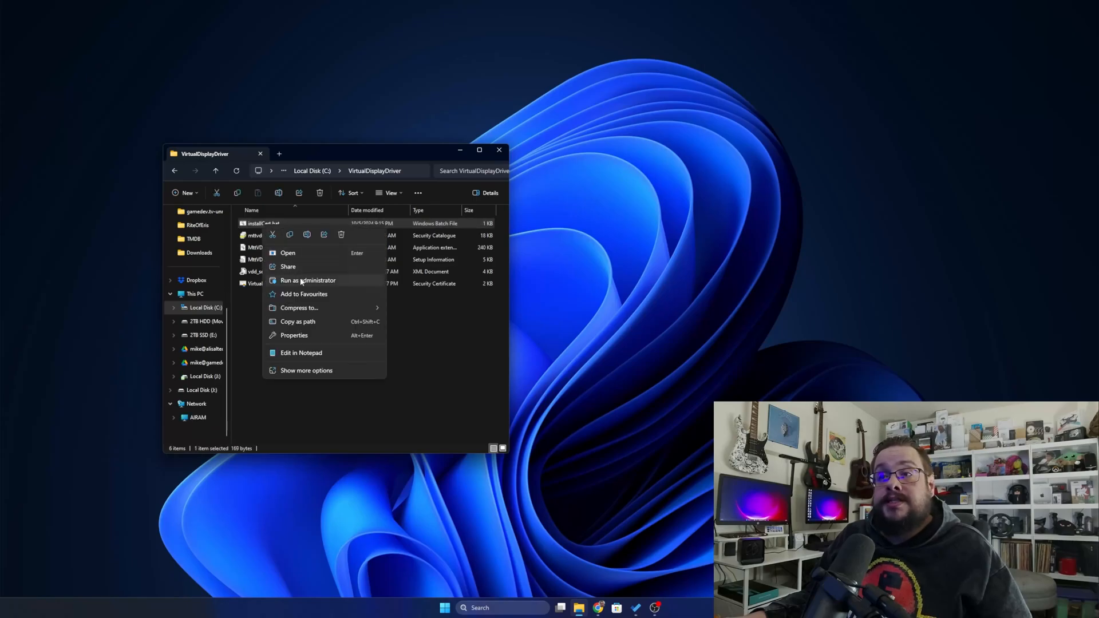
click(307, 280)
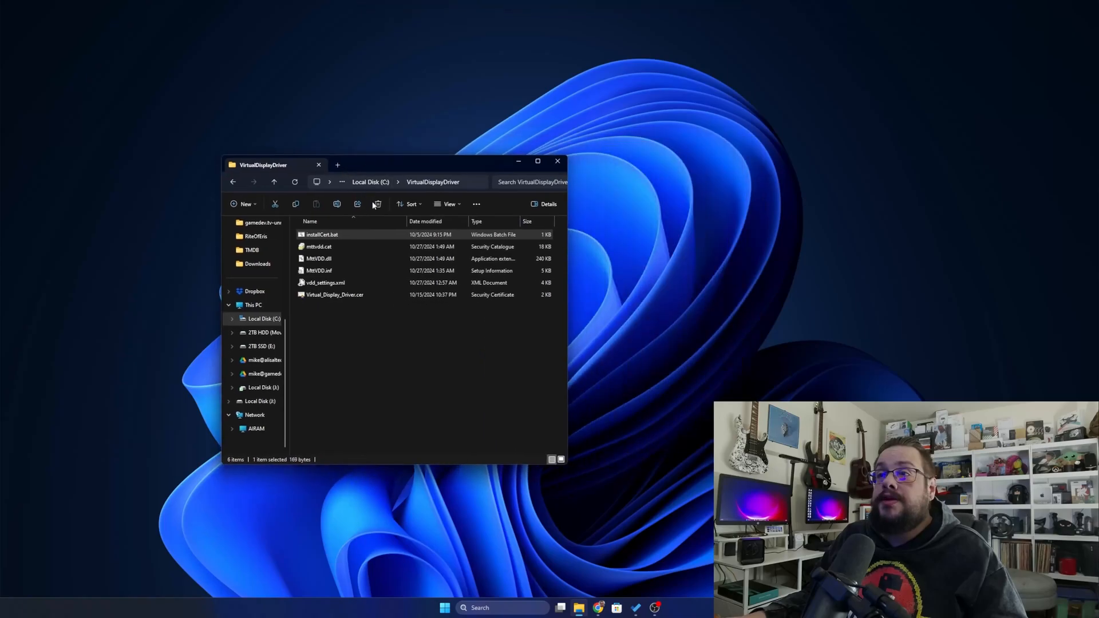
mouse_move(325, 282)
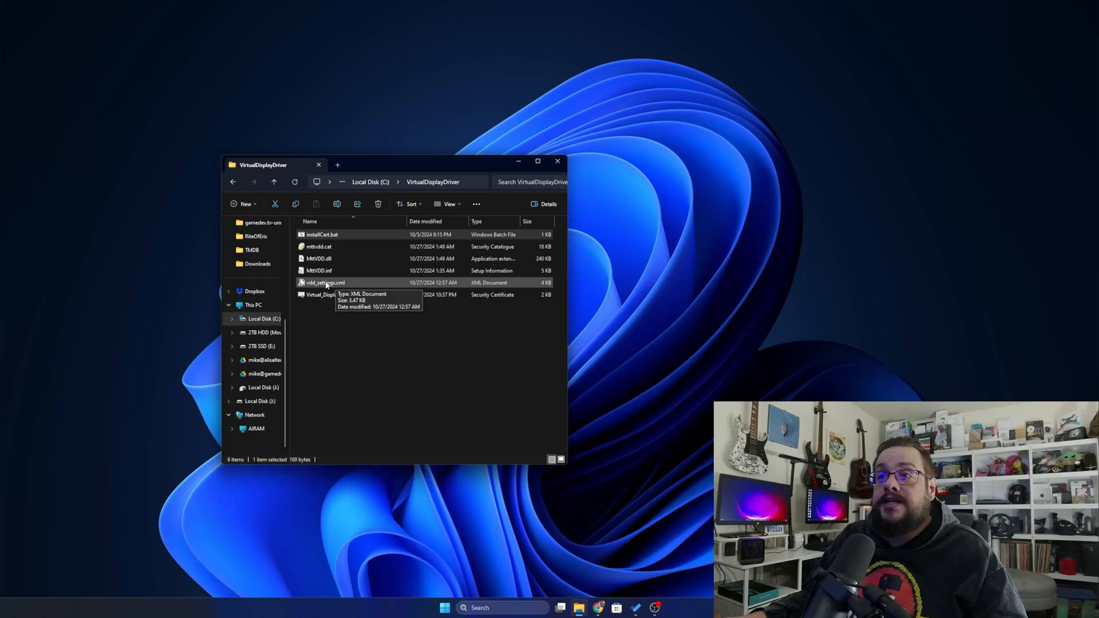
Open vdd_settings.xml in Visual Studio and review the gpu friendly name value.
right_click(321, 283)
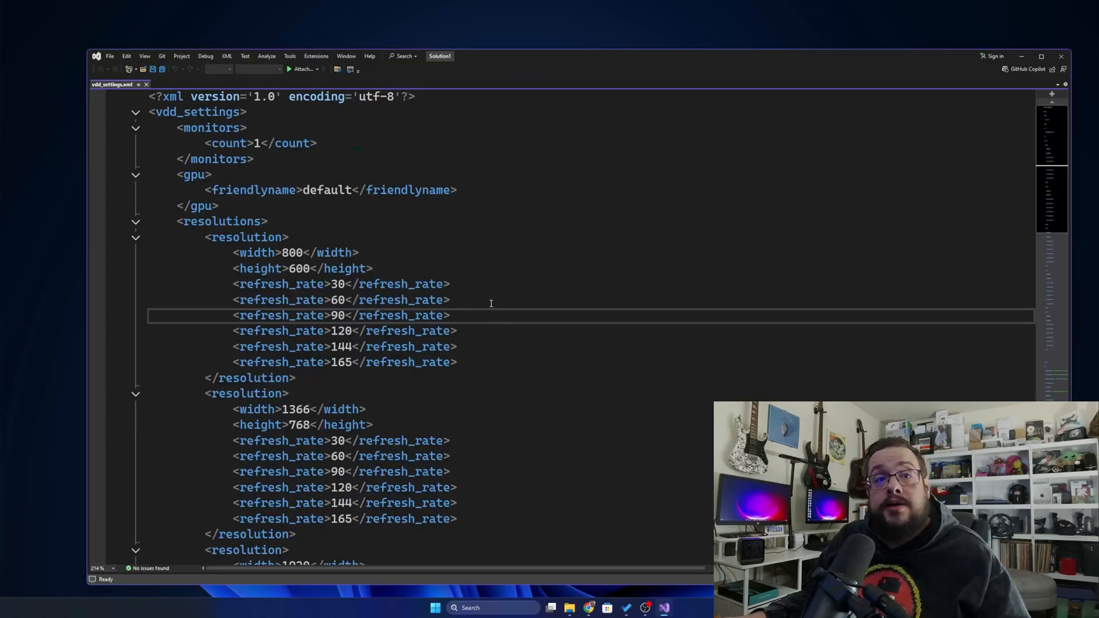
mouse_move(295, 178)
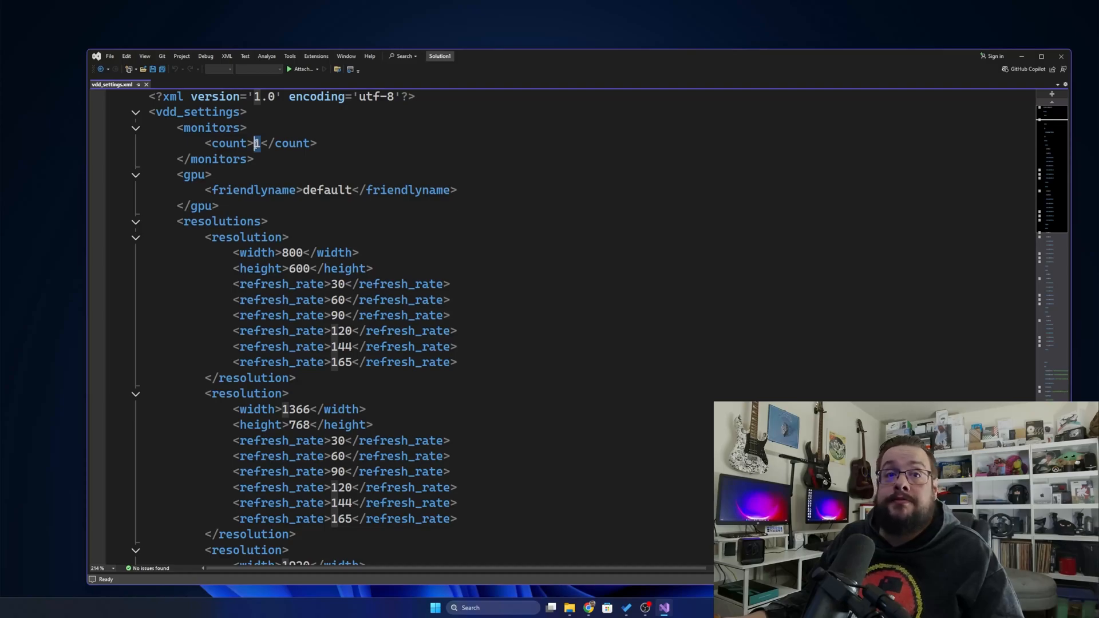
click(210, 175)
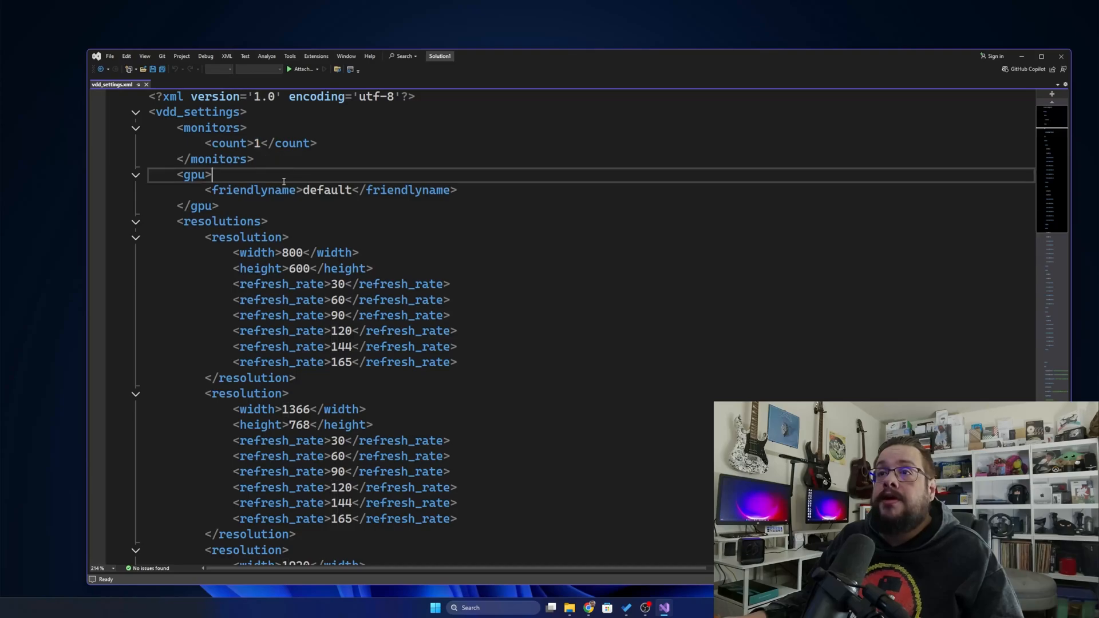
double_click(327, 190)
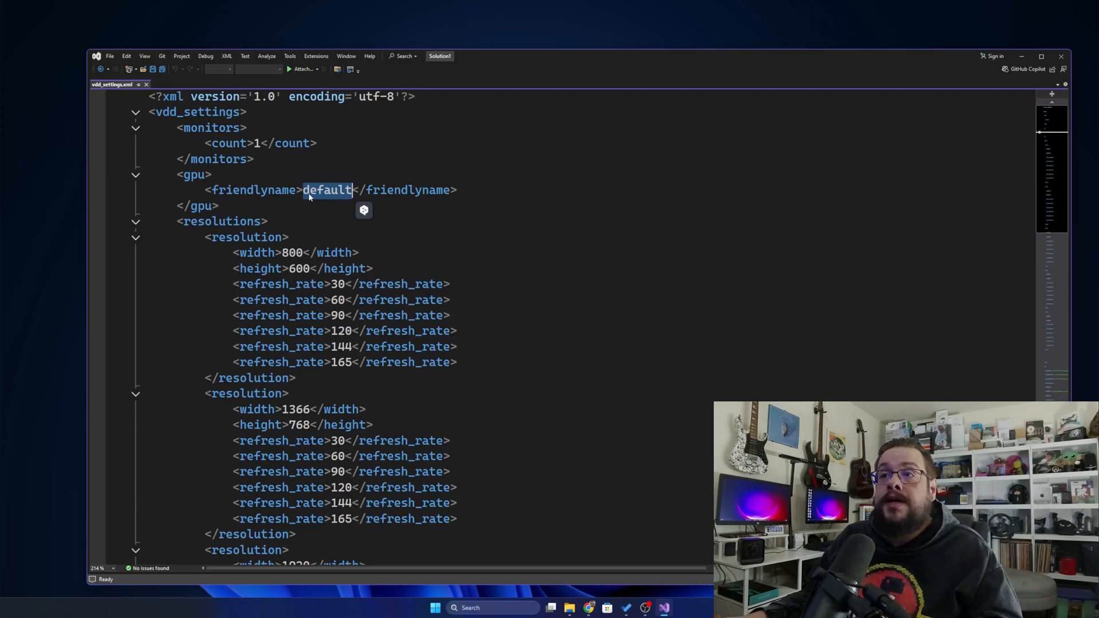
mouse_move(362, 198)
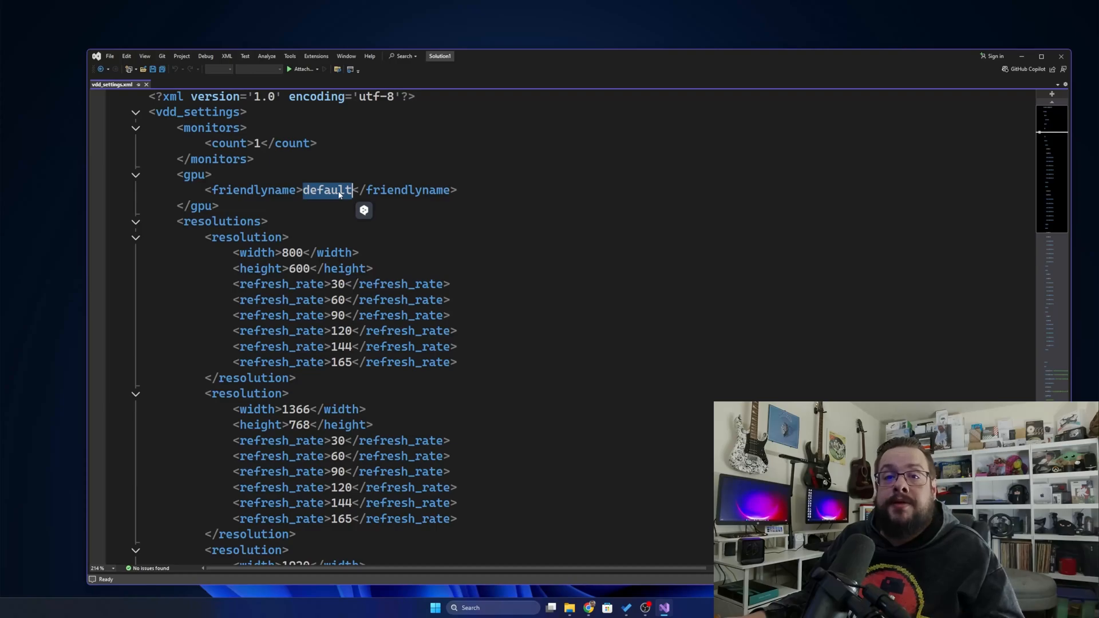
scroll(down, 3)
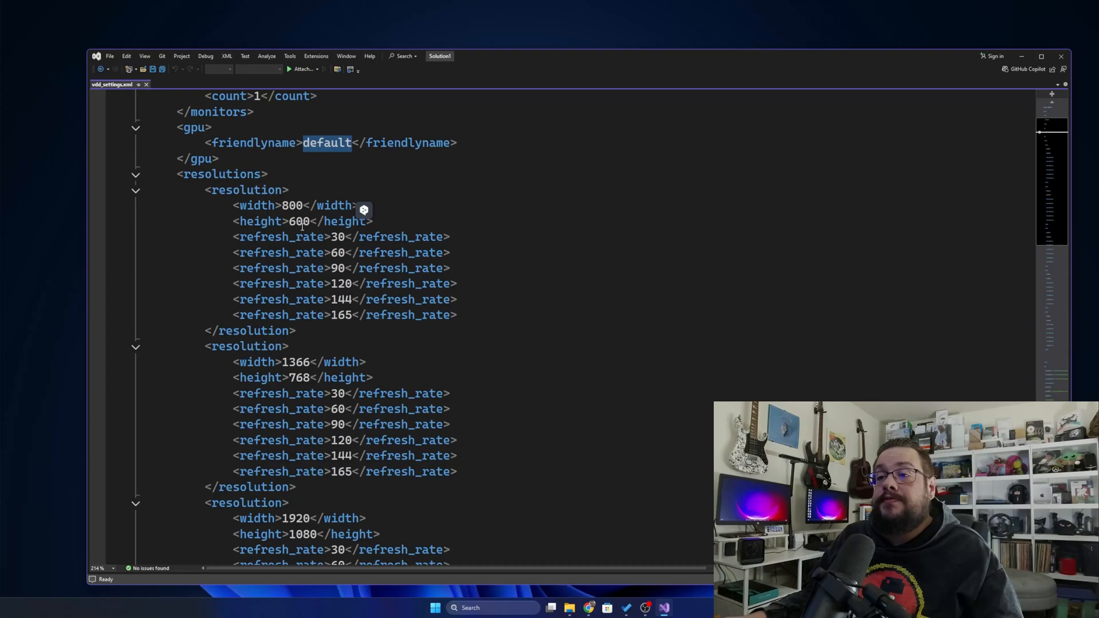
scroll(up, 3)
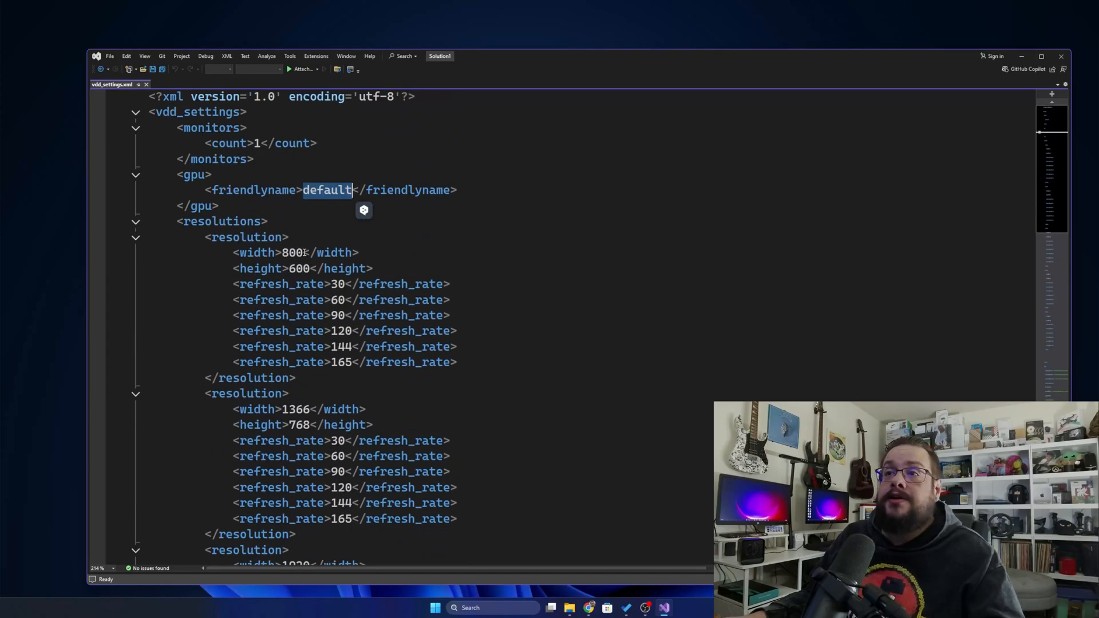
Set the first resolution to 1280 by 800 with refresh rate 40 and save the file.
double_click(292, 252)
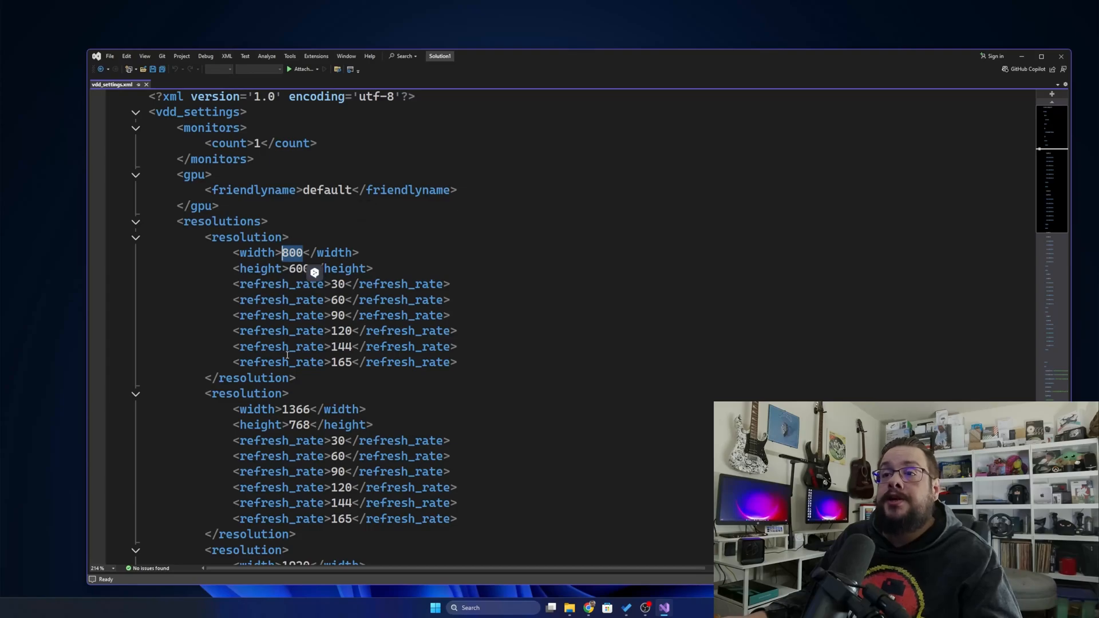
mouse_move(480, 303)
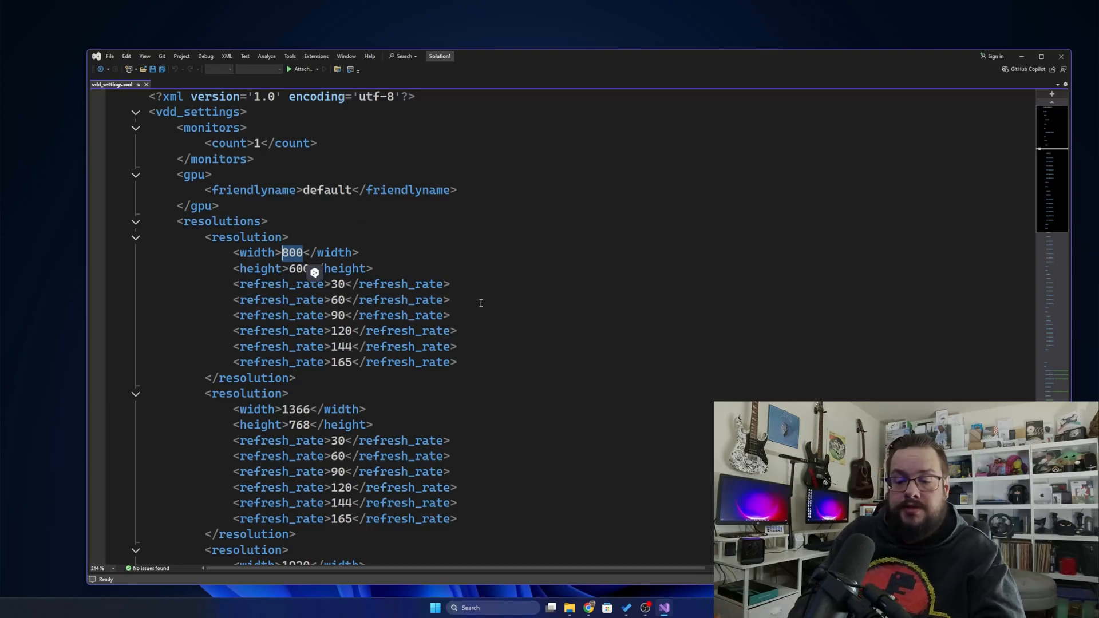
text(1280)
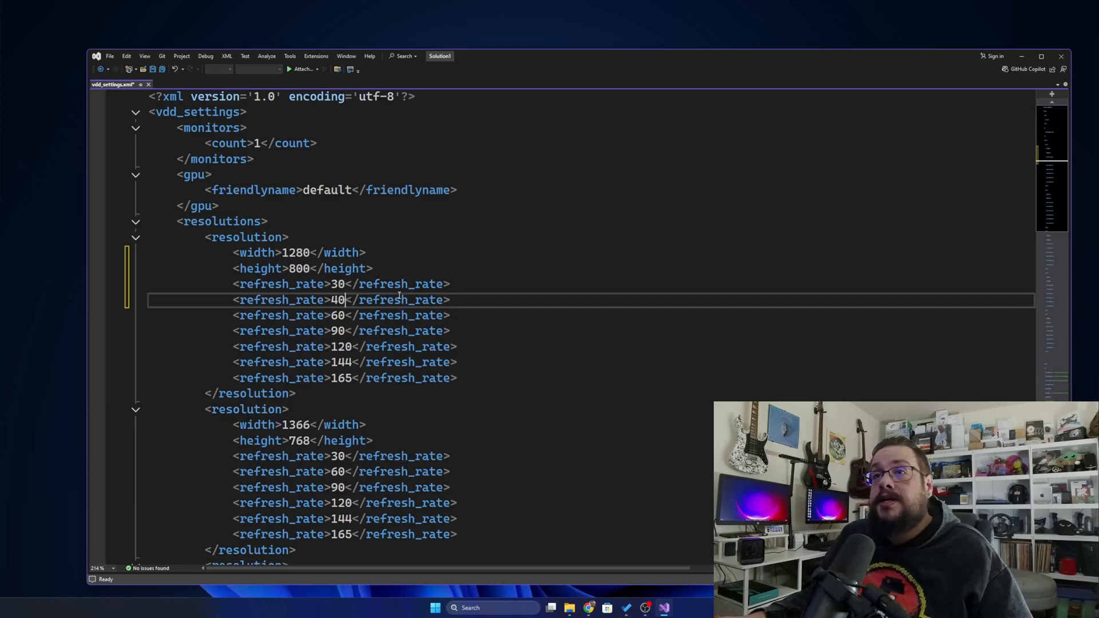
mouse_move(152, 69)
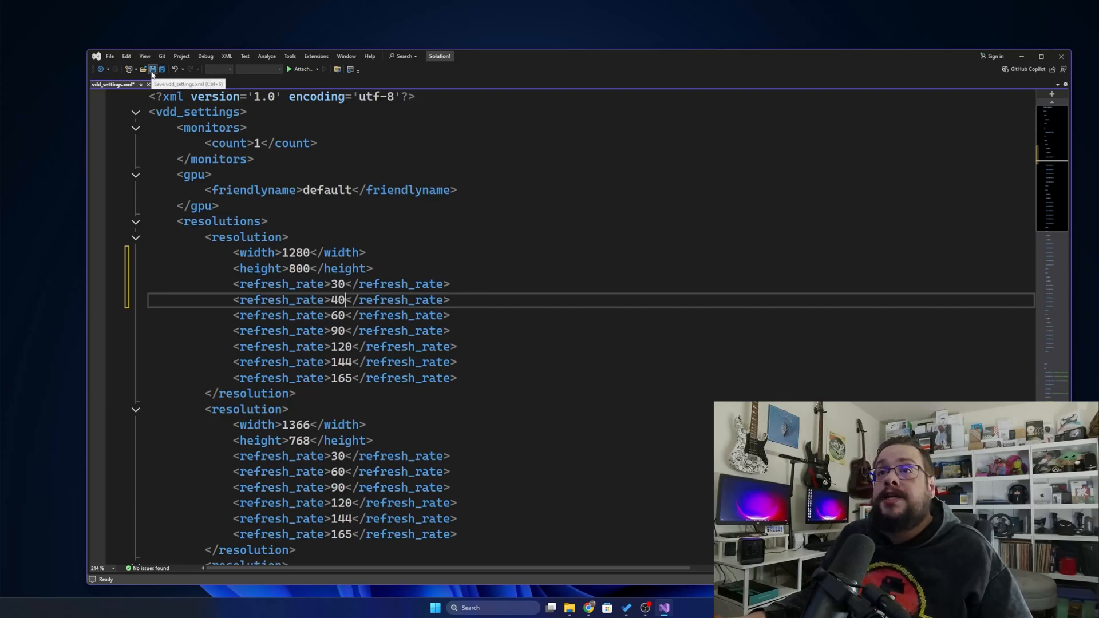
click(152, 68)
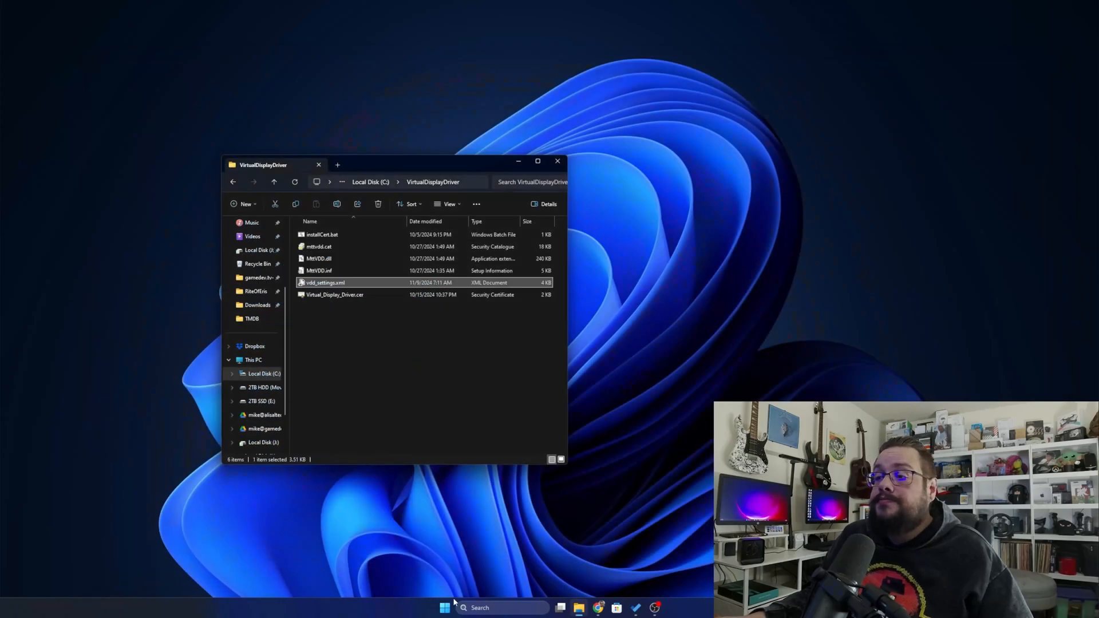
Open Device Manager, select Display adapters and start Action > Add legacy hardware.
right_click(445, 608)
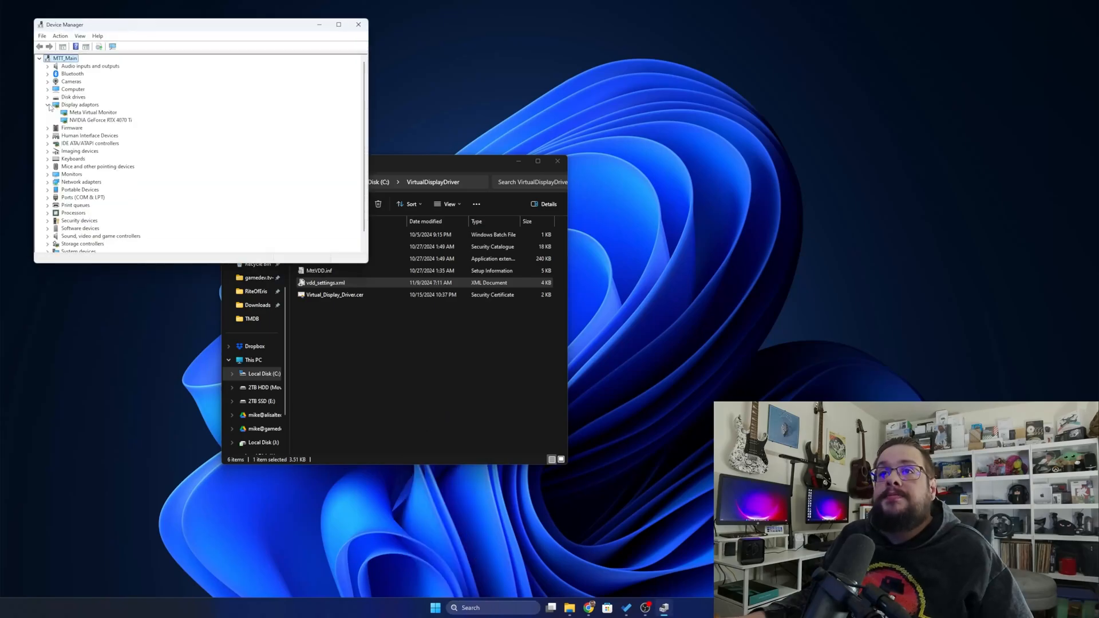
click(80, 105)
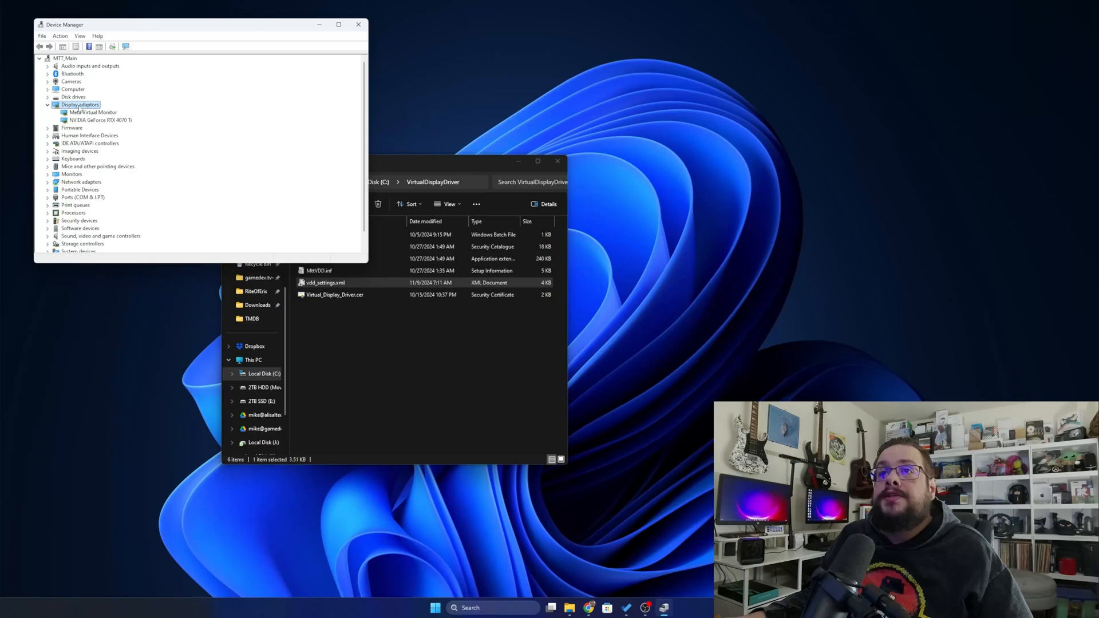
click(60, 36)
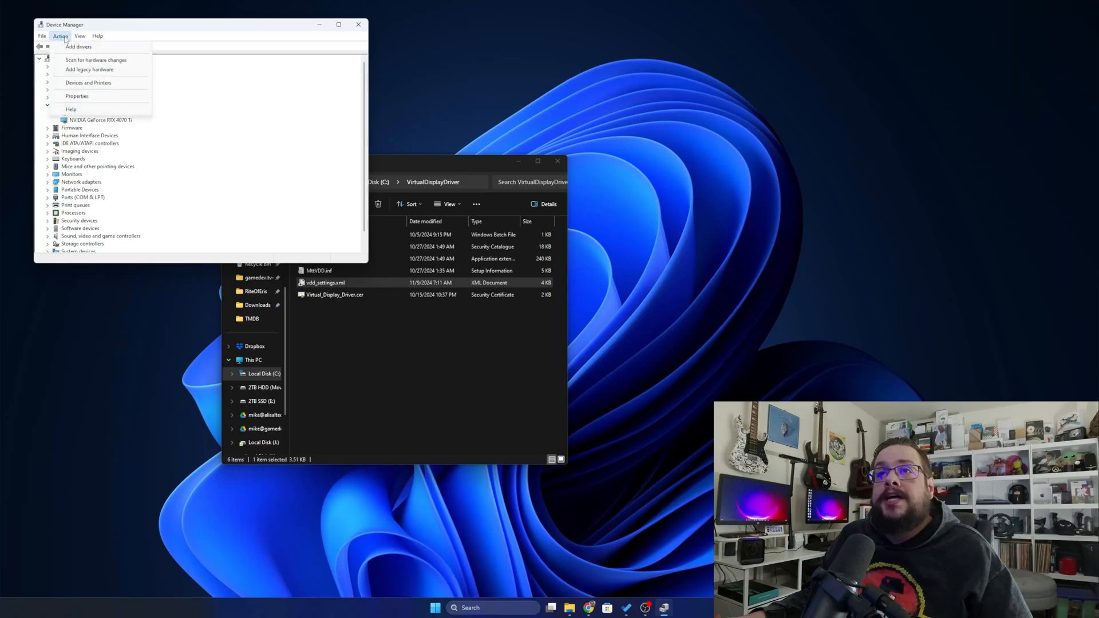
mouse_move(89, 69)
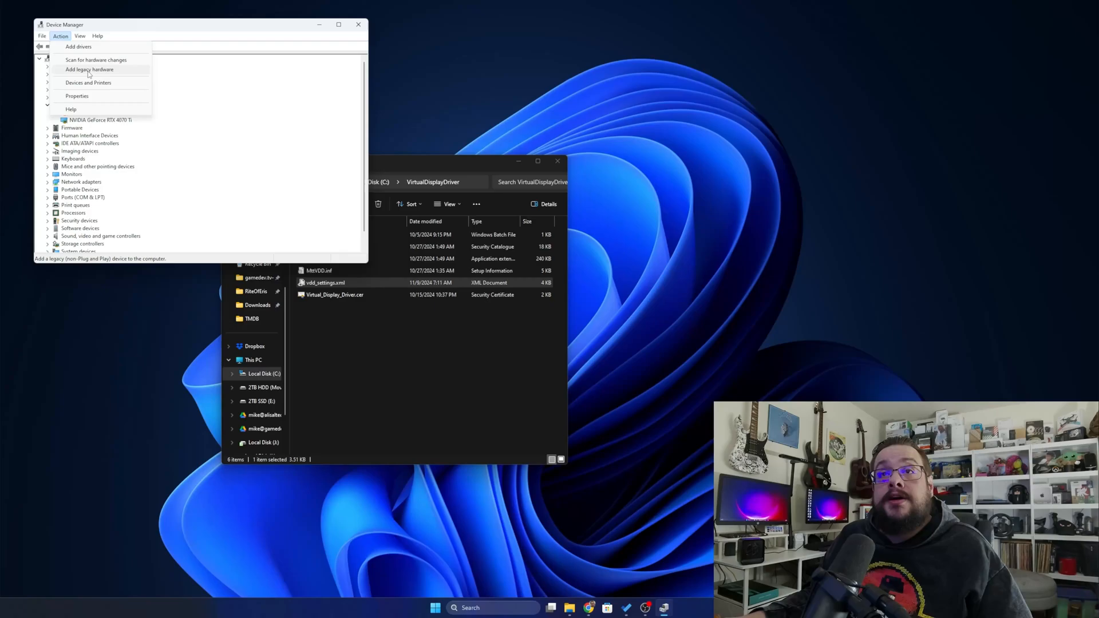
click(89, 68)
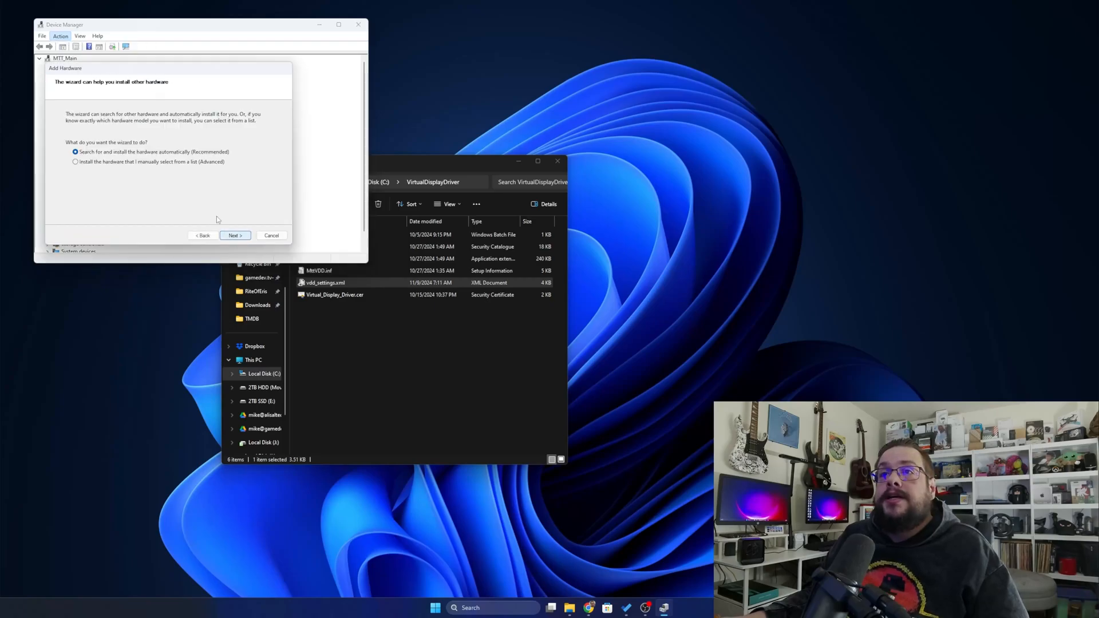
Choose manual install of a Display adapters device and go to Have Disk.
click(75, 162)
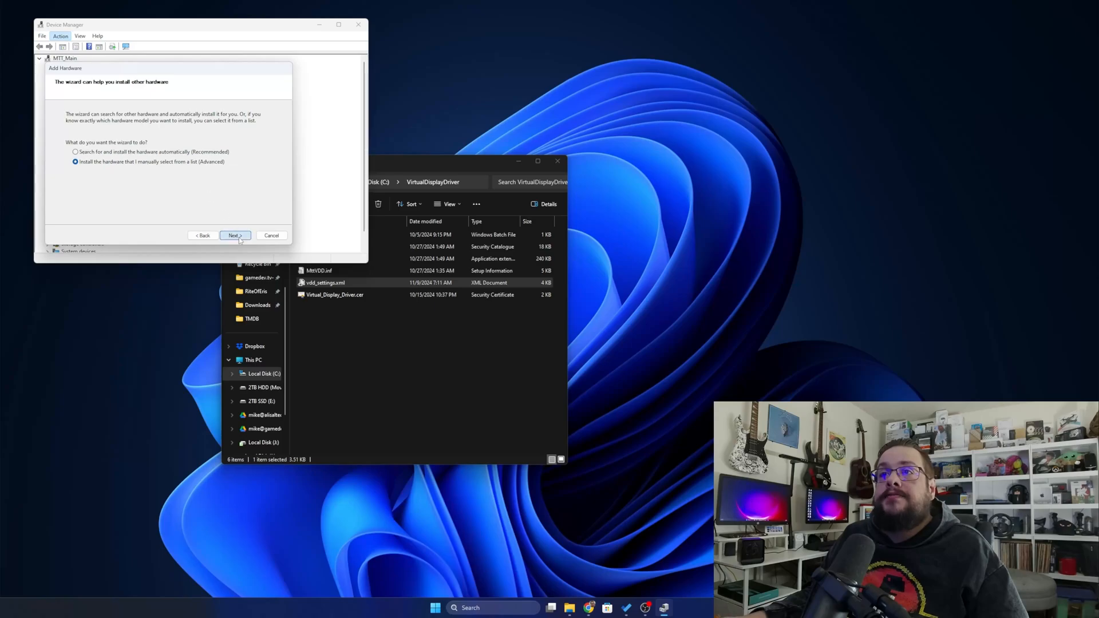
click(235, 235)
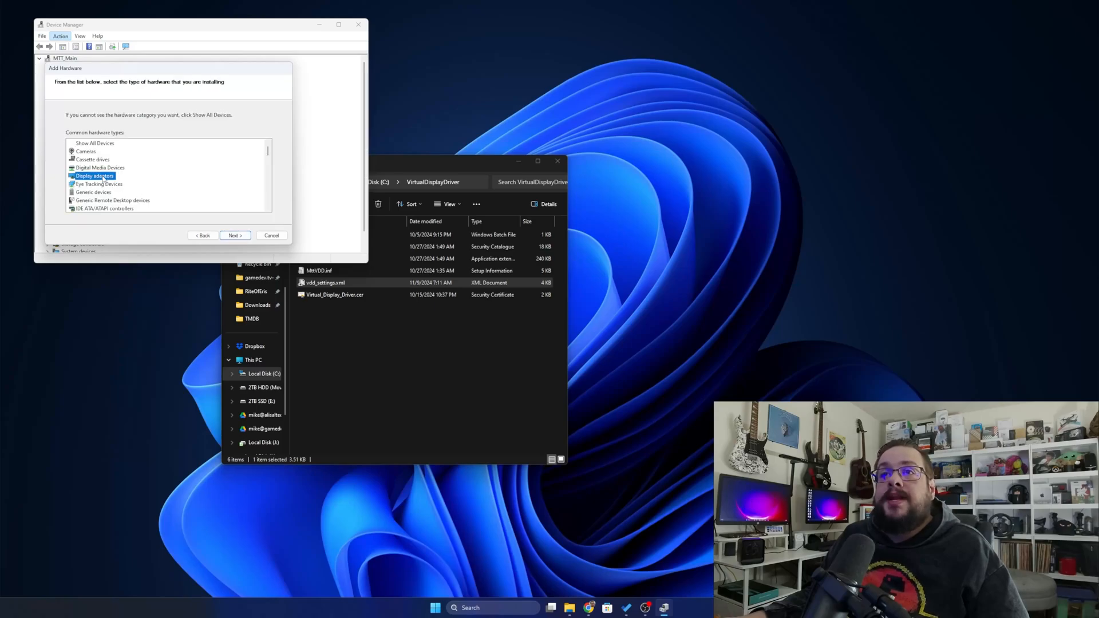
click(234, 235)
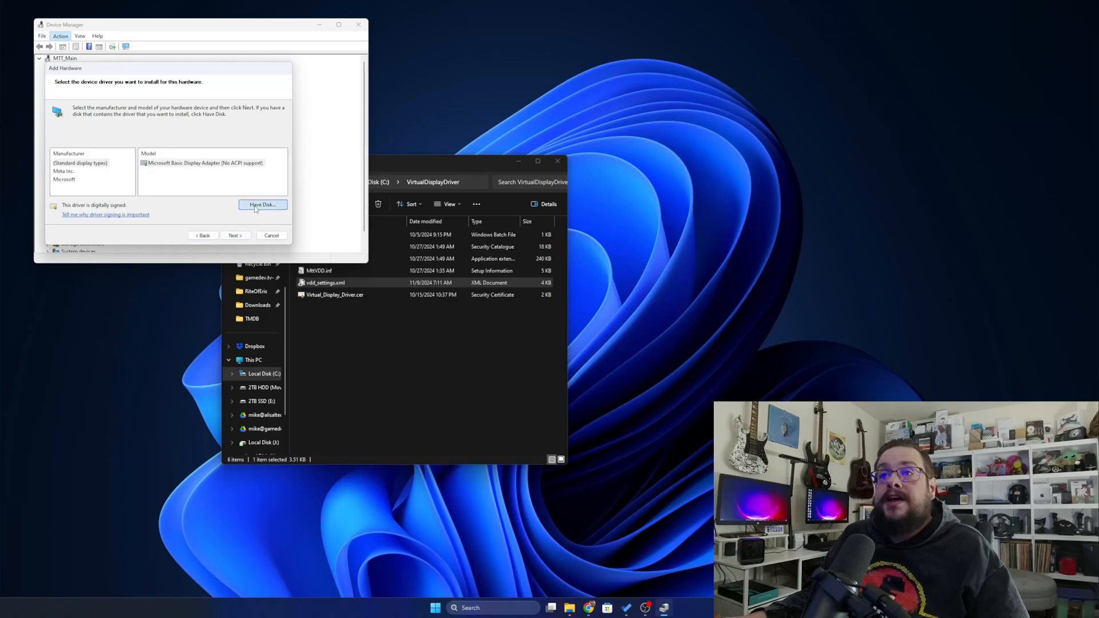
click(262, 204)
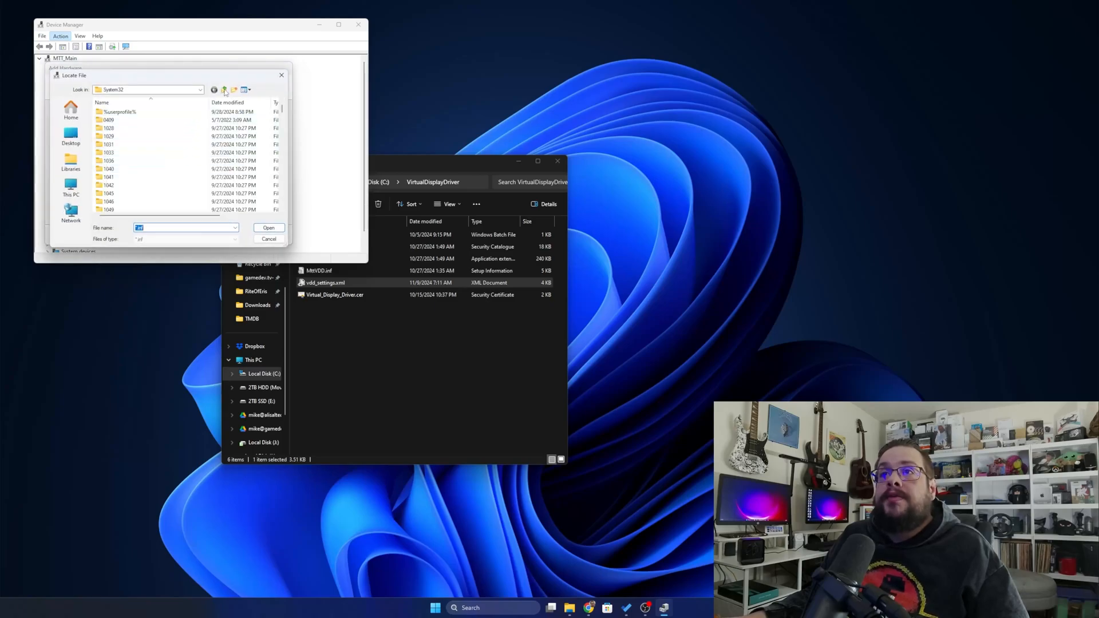
Browse to C:\VirtualDisplayDriver\MttVDD.inf and install the Virtual Display Driver.
click(225, 89)
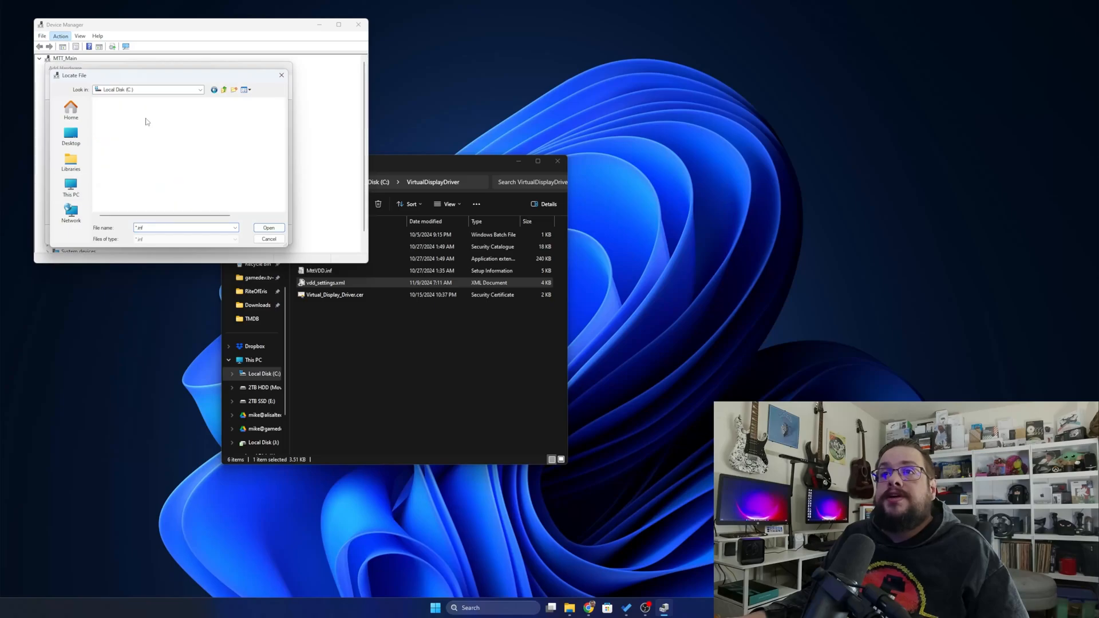
click(115, 112)
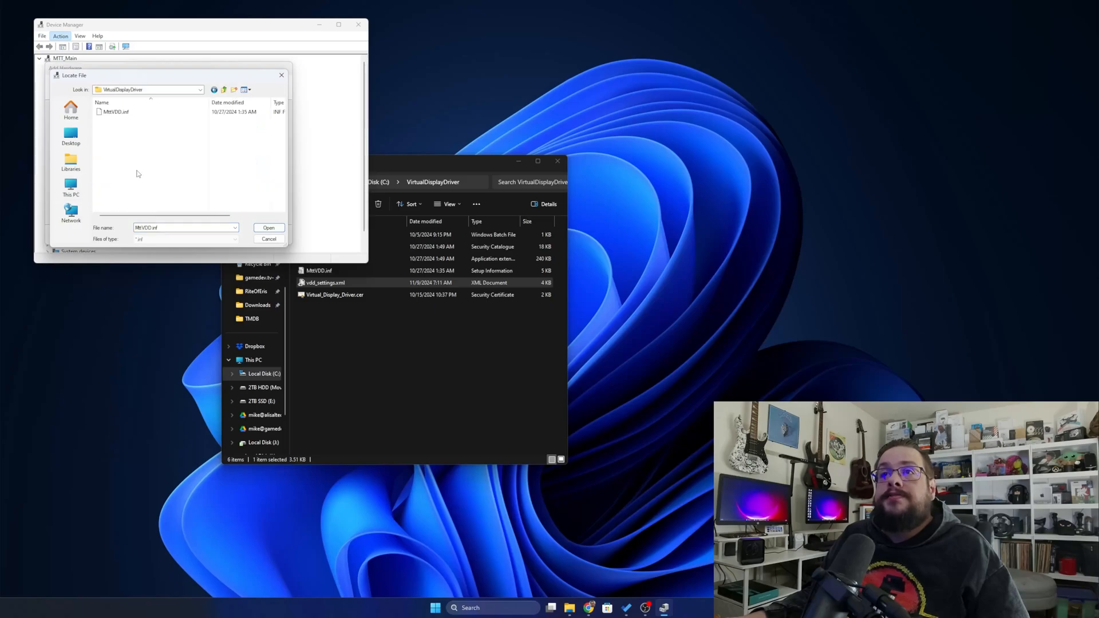
click(115, 112)
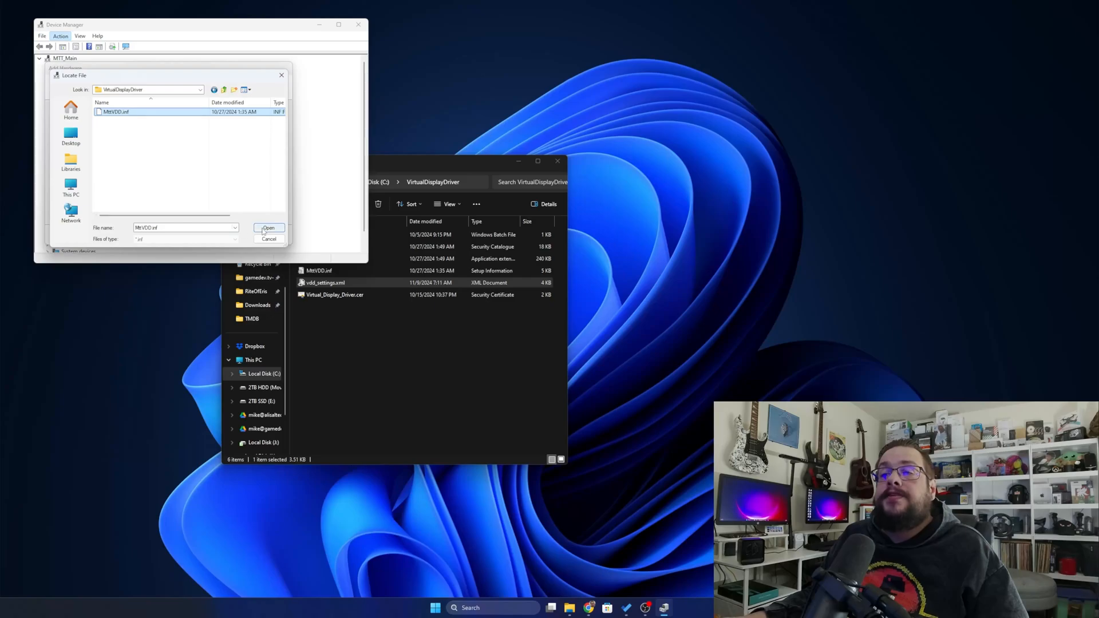
click(269, 227)
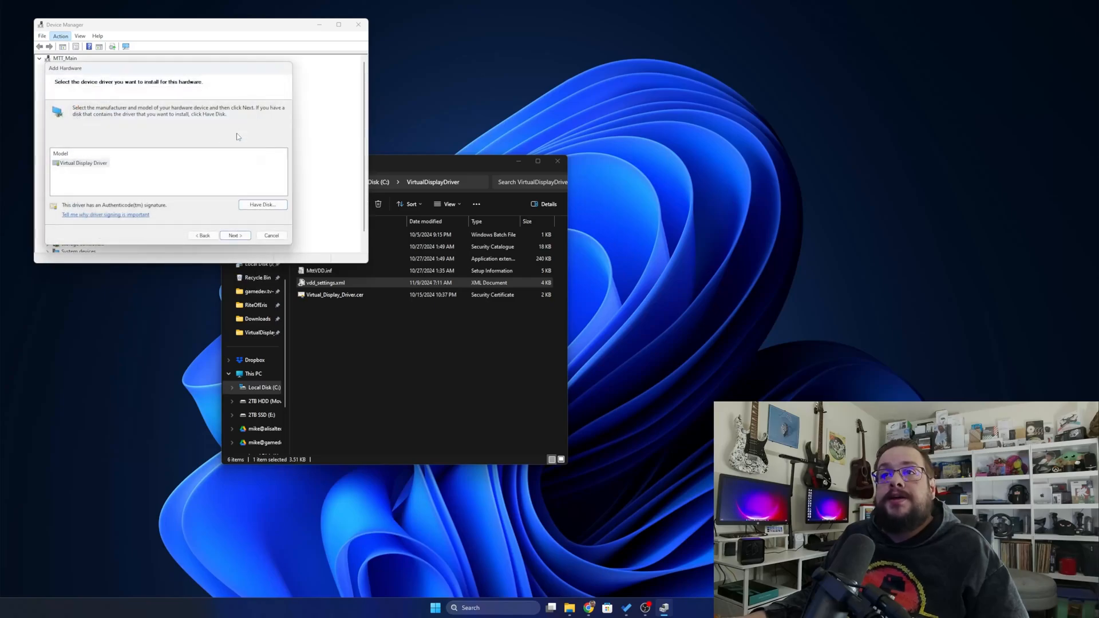
mouse_move(109, 209)
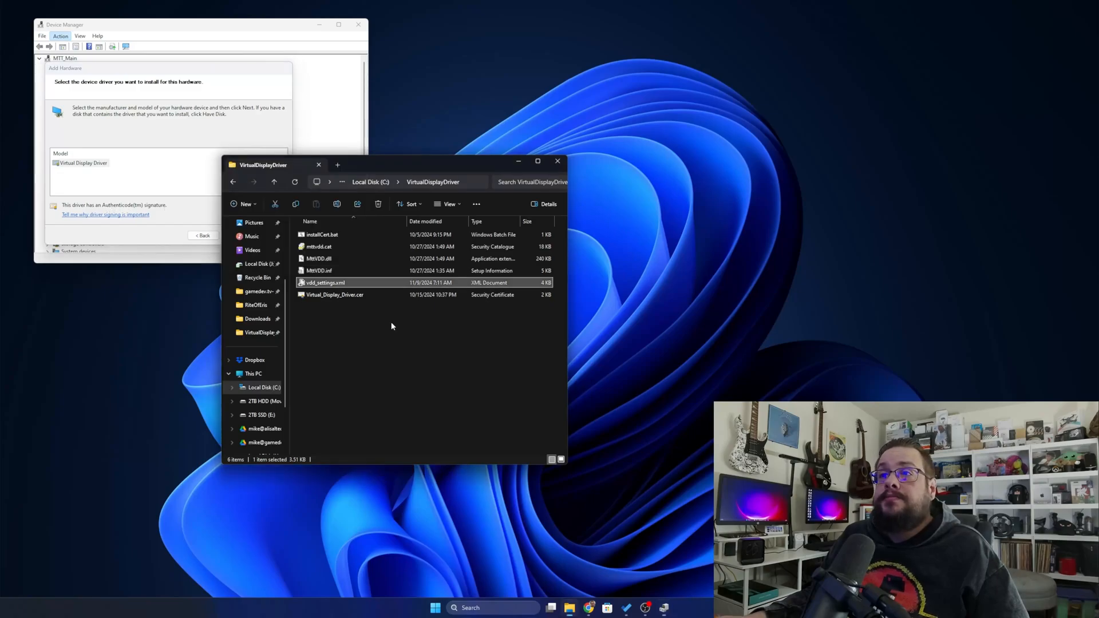
click(321, 234)
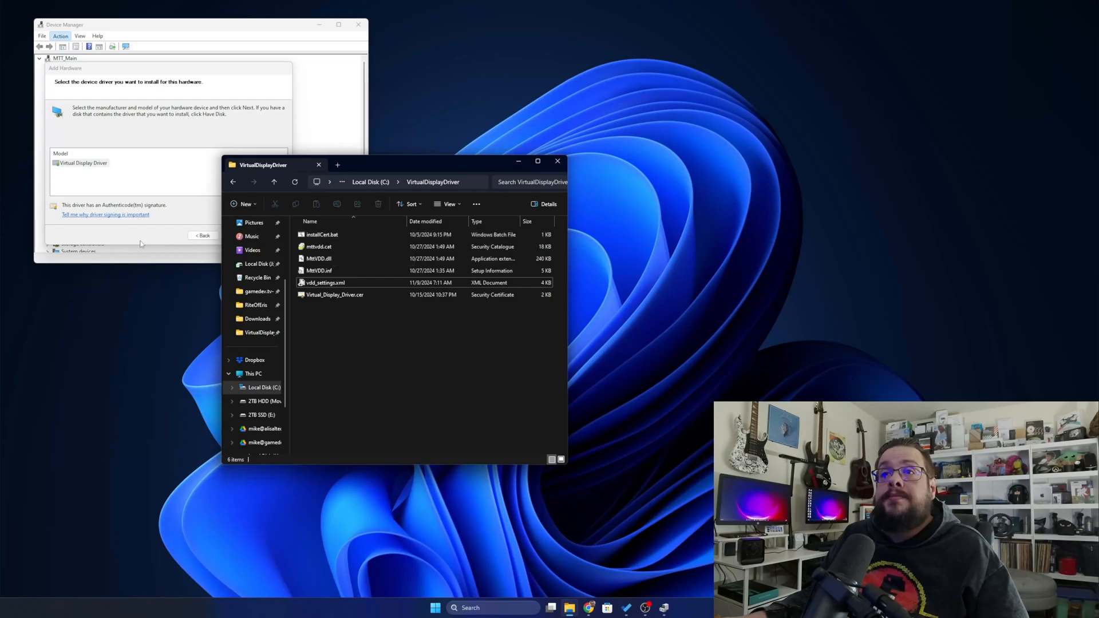
click(235, 234)
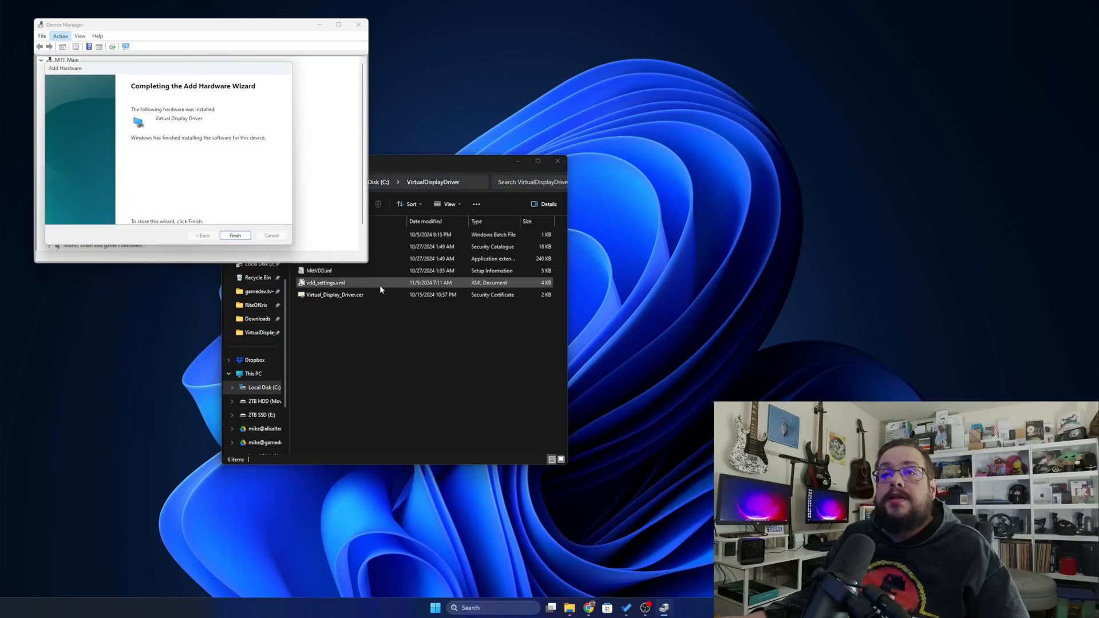
Finish the wizard and check the Virtual Display Driver's General and Driver properties report it working.
click(234, 235)
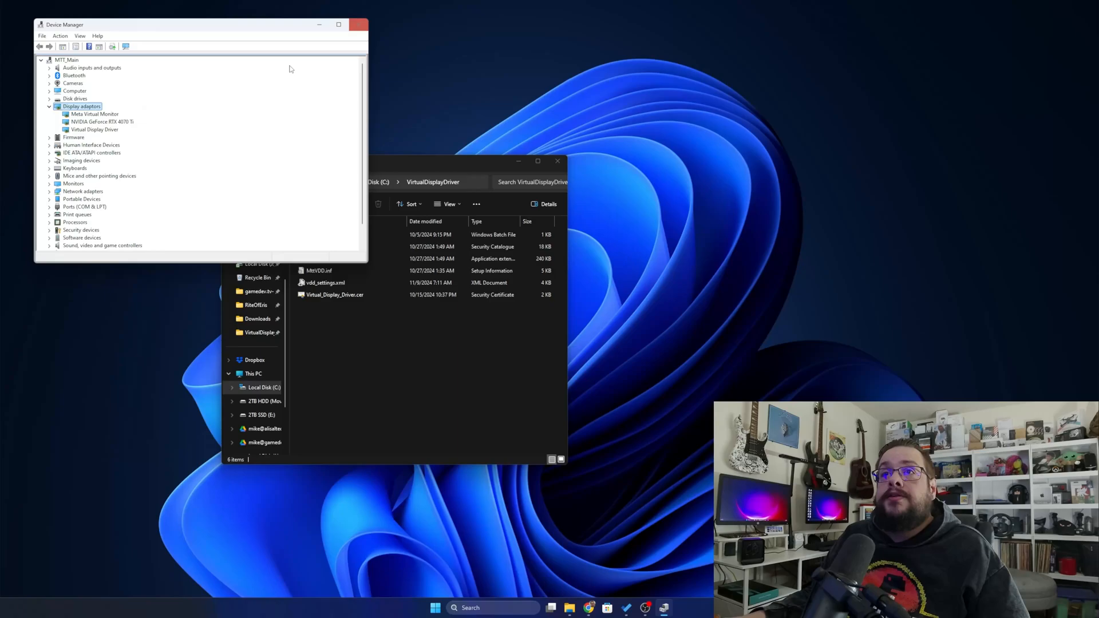
mouse_move(82, 135)
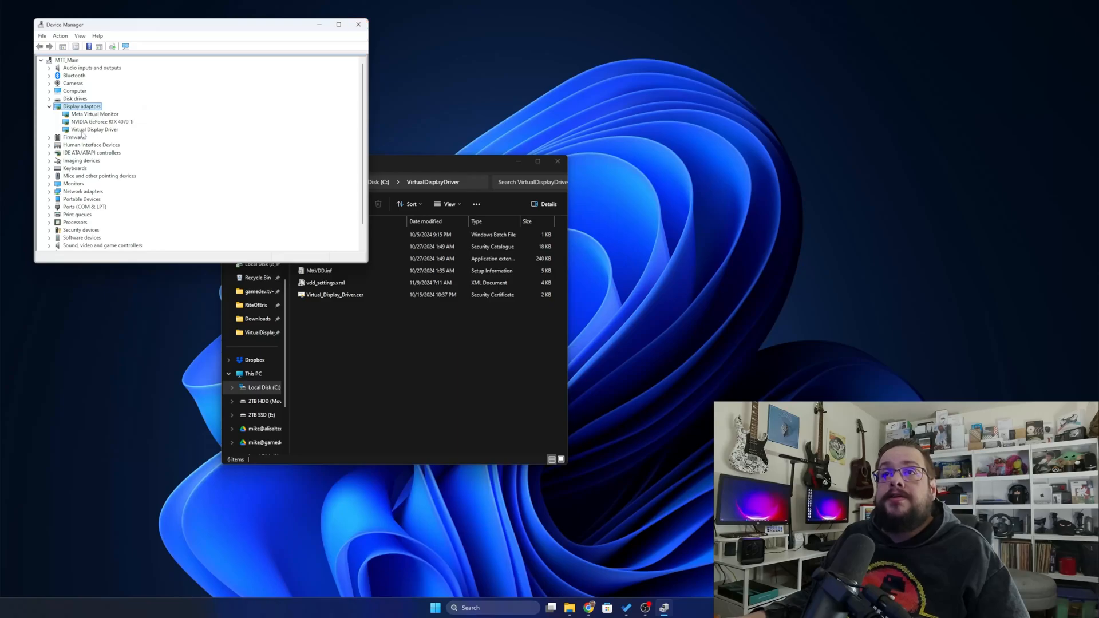
right_click(95, 129)
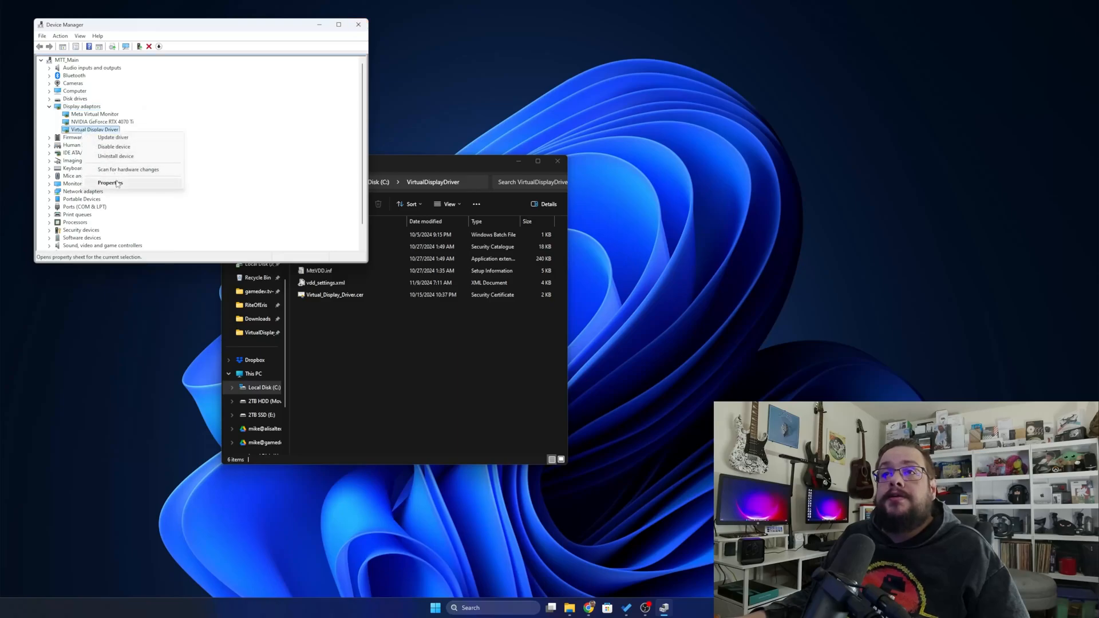
click(108, 184)
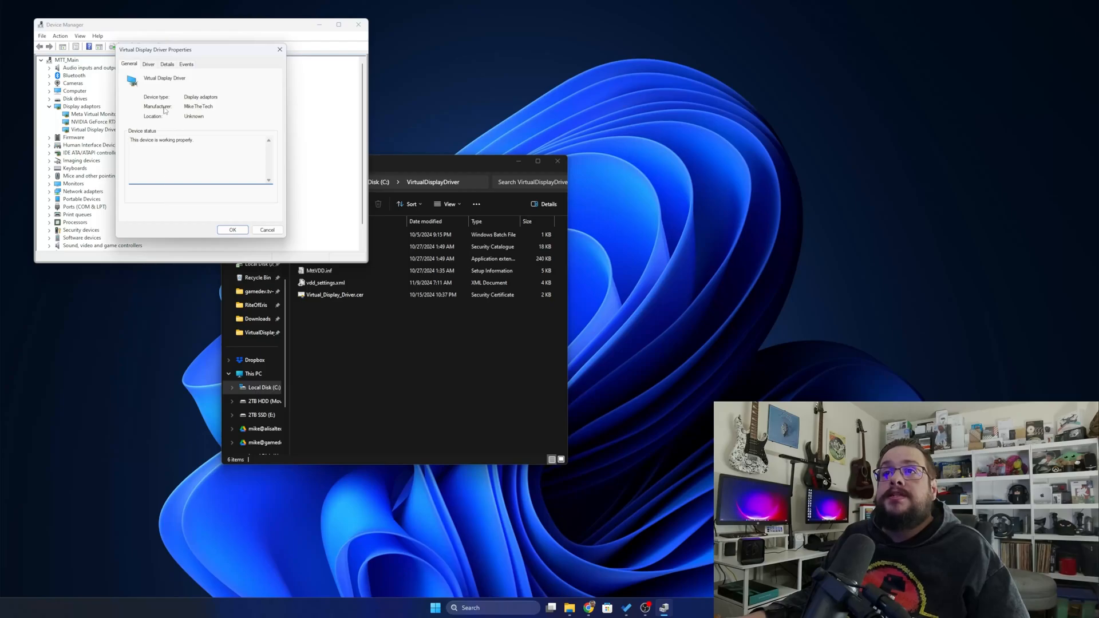
click(148, 64)
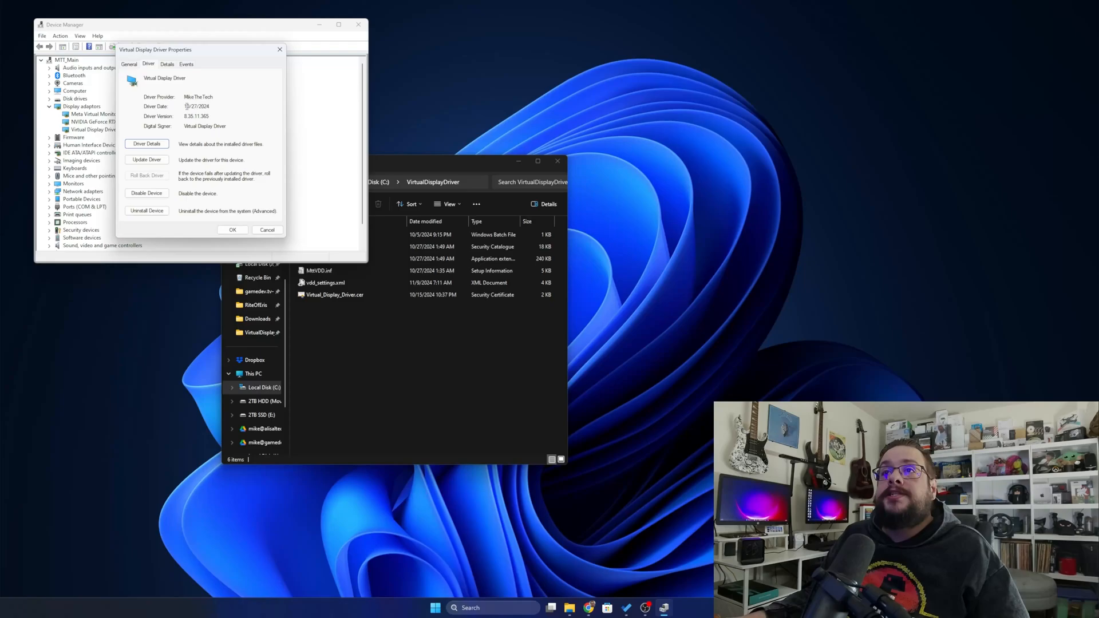
click(232, 230)
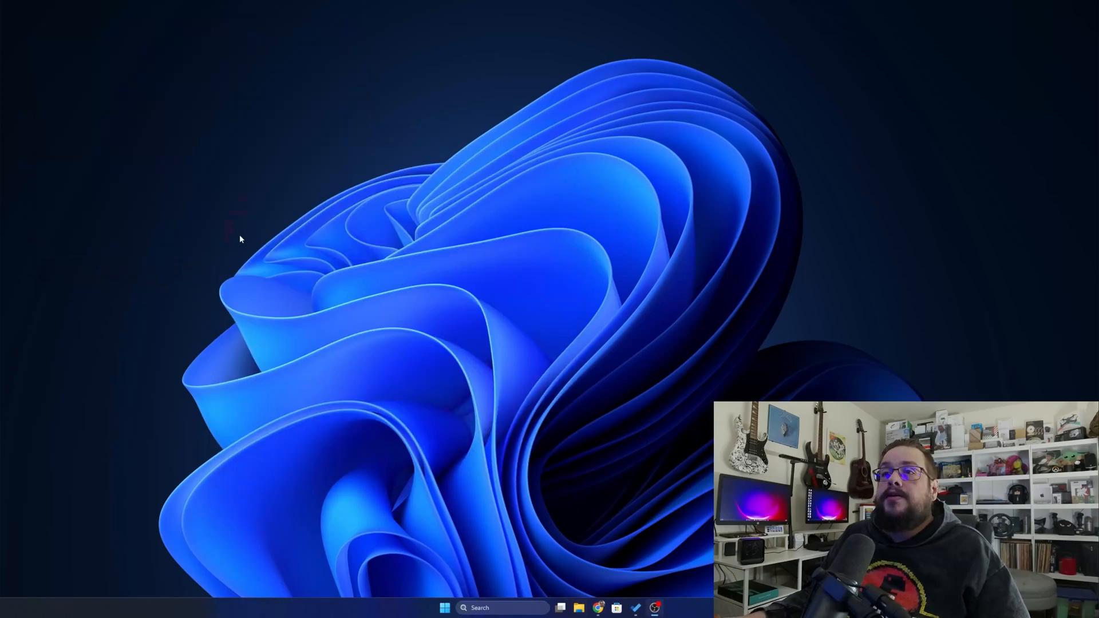
In Settings > System > Display, change the resolution from 1366 × 768 to 1280 × 800 (Recommended).
right_click(241, 239)
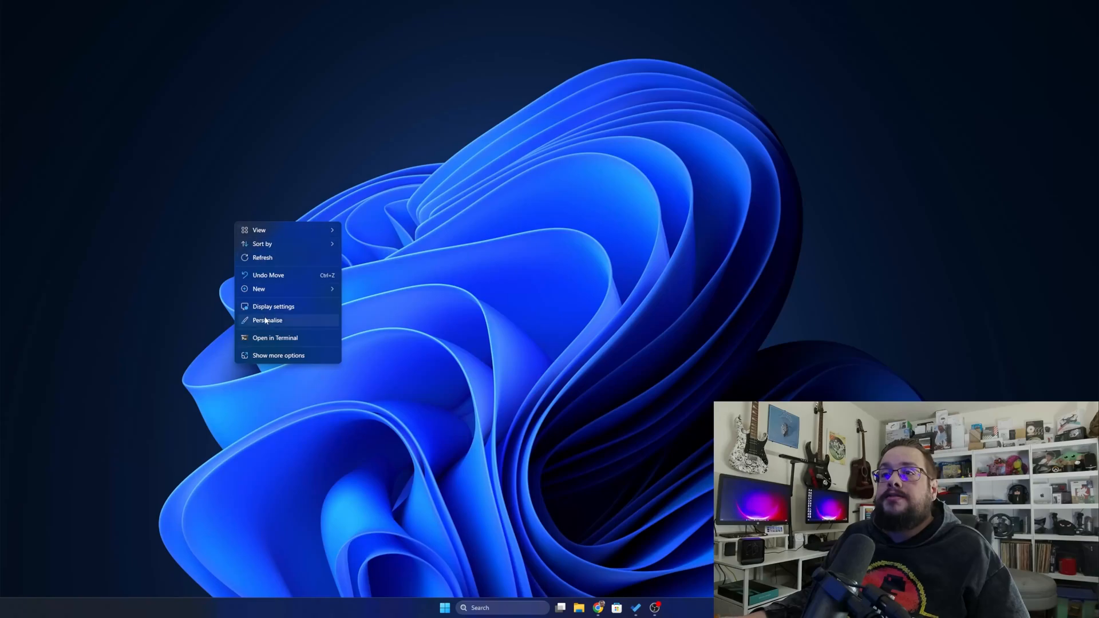
click(274, 306)
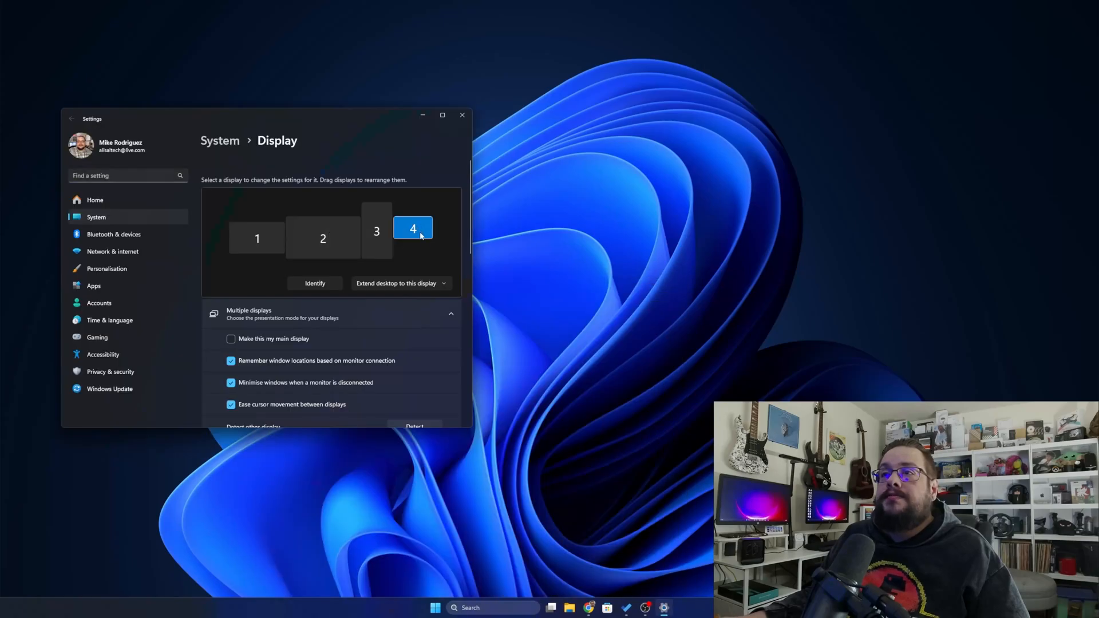
scroll(down, 3)
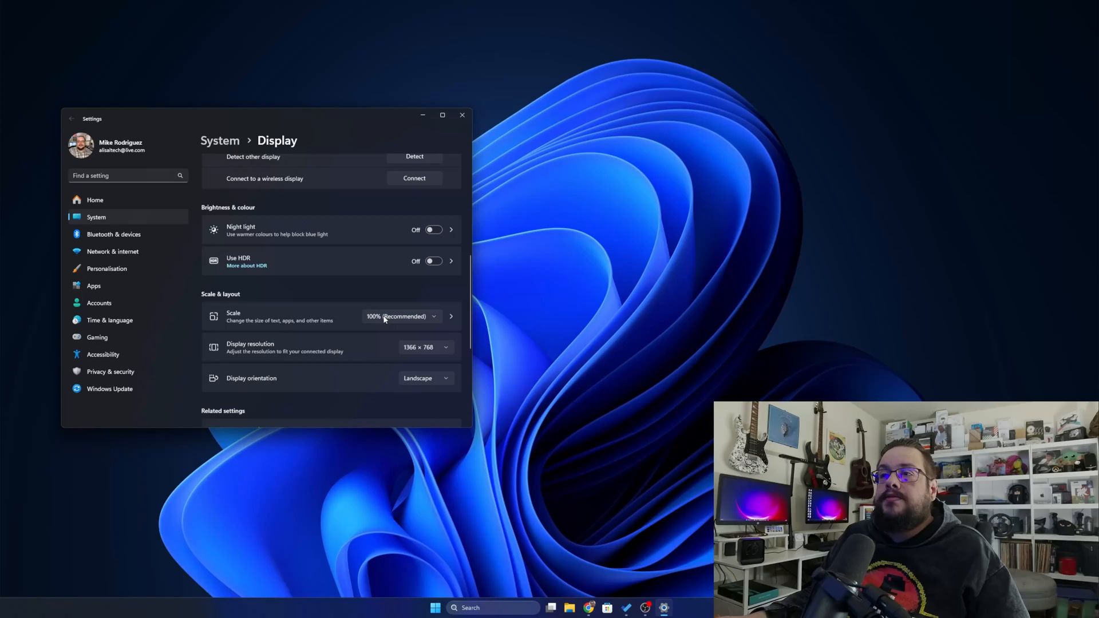
click(425, 347)
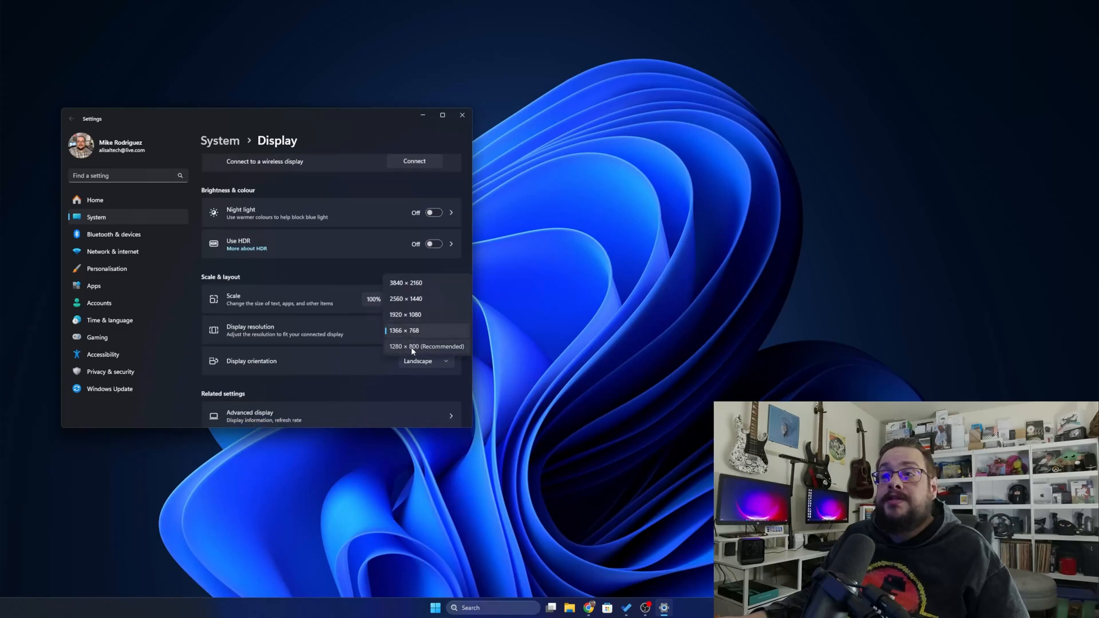
click(426, 346)
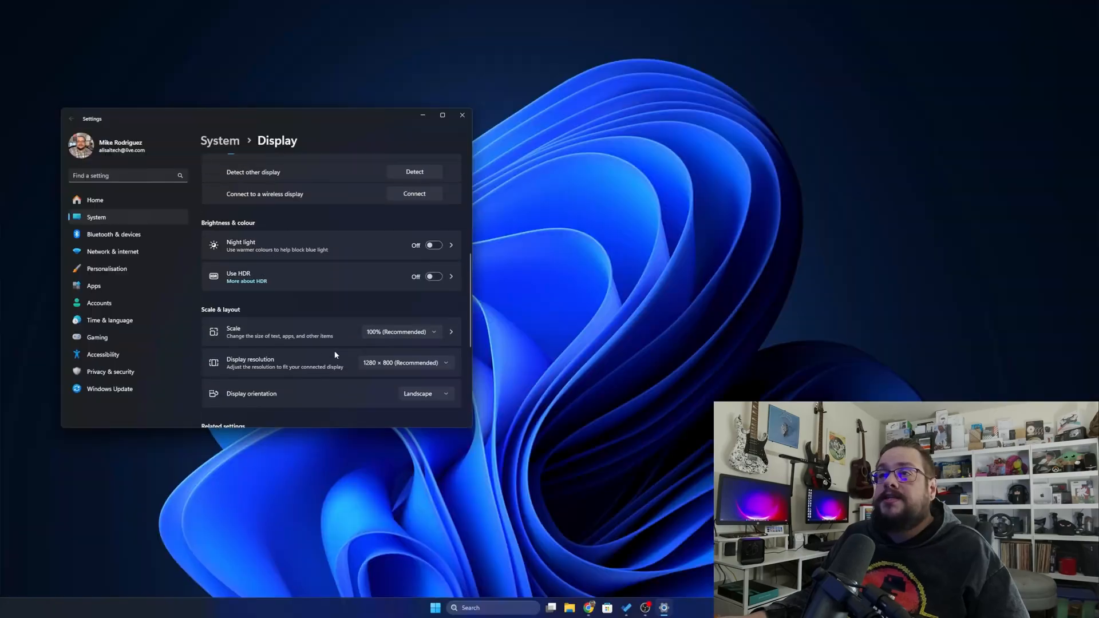
scroll(up, 3)
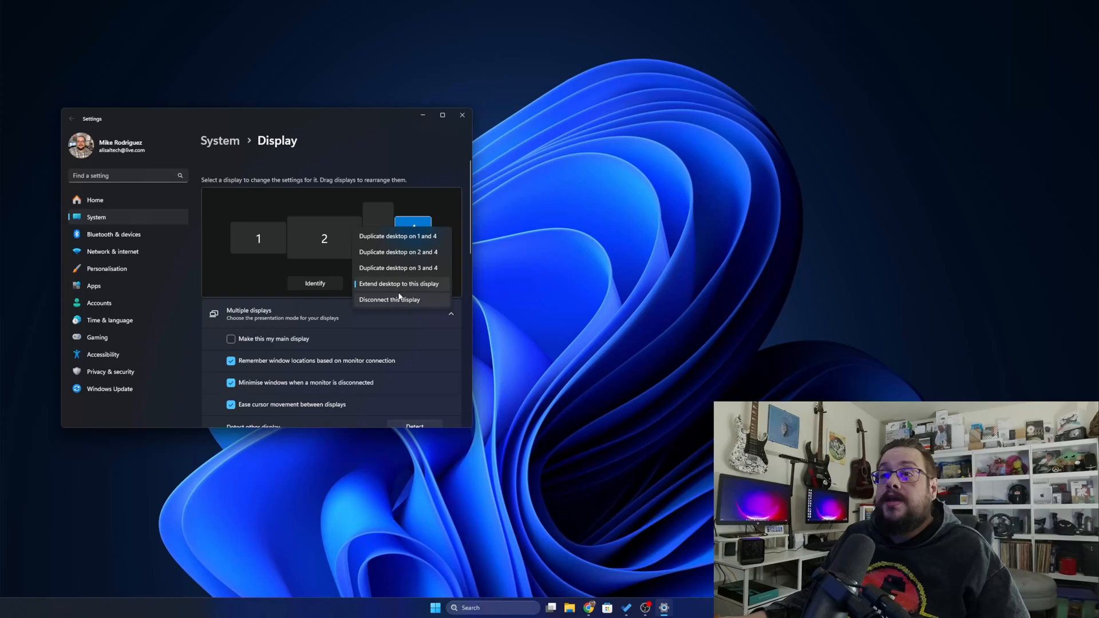
mouse_move(384, 310)
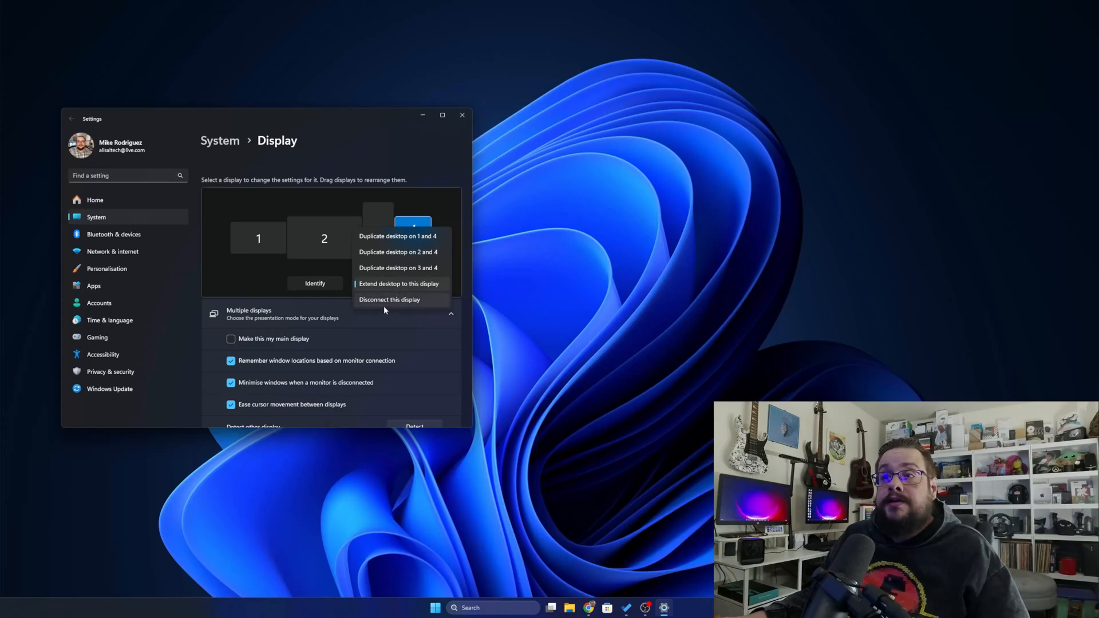
Disconnect display 4, then extend the desktop to it again and make it the main display.
click(398, 283)
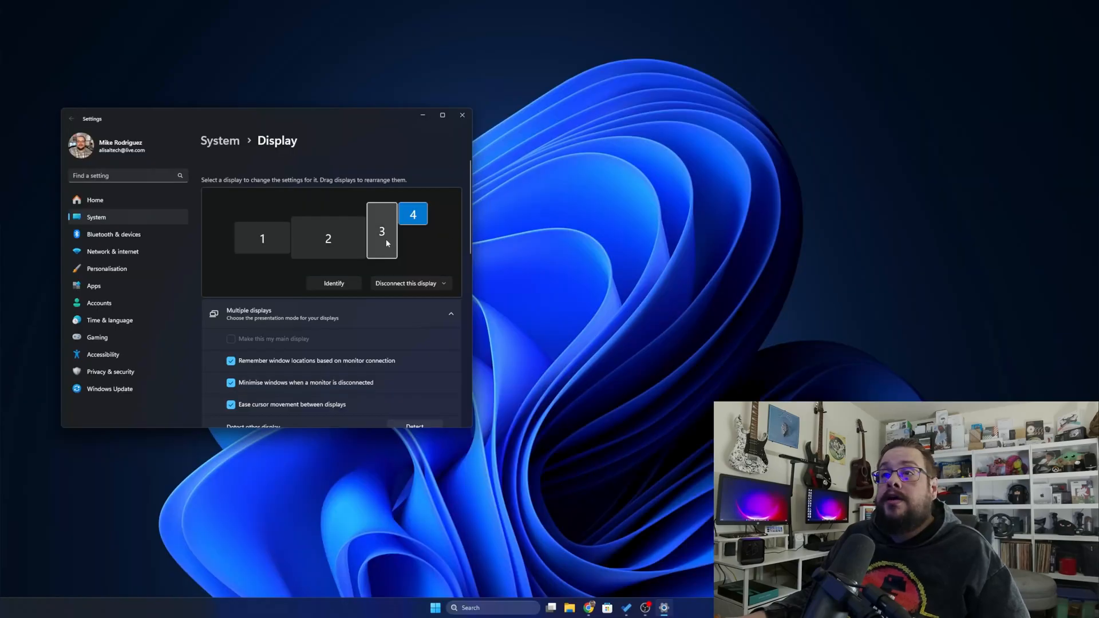
click(328, 237)
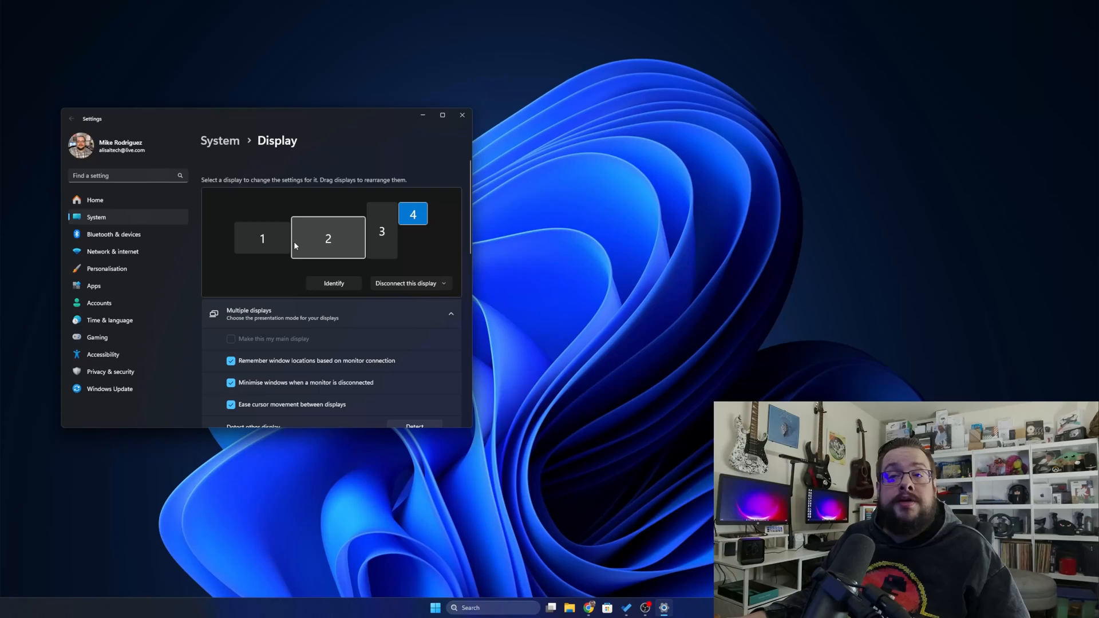
mouse_move(359, 254)
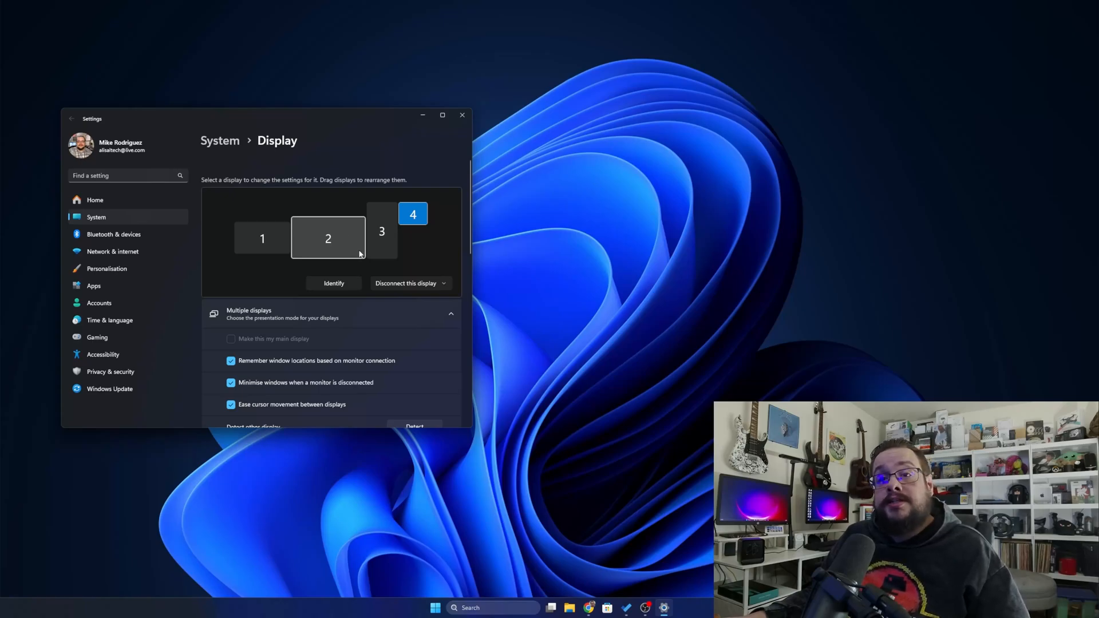
click(413, 214)
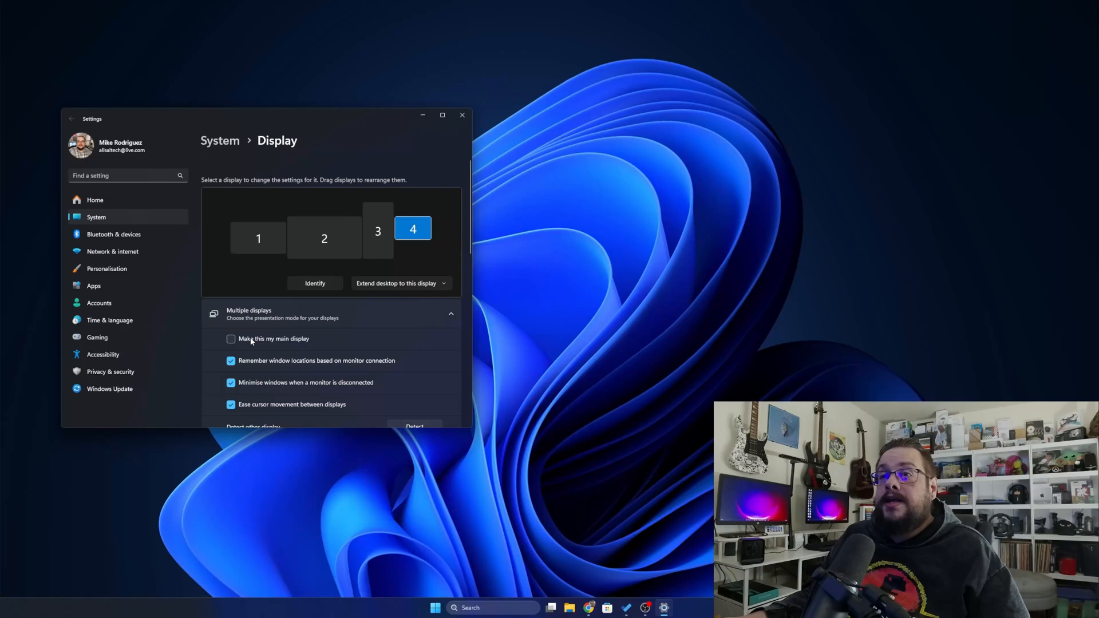
click(231, 338)
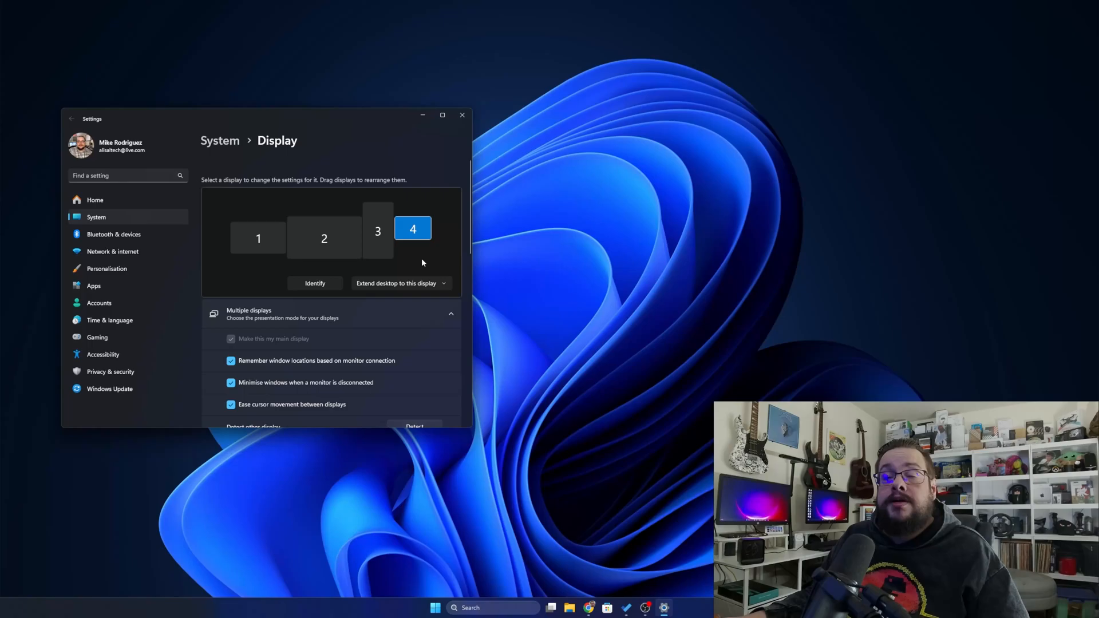
mouse_move(421, 273)
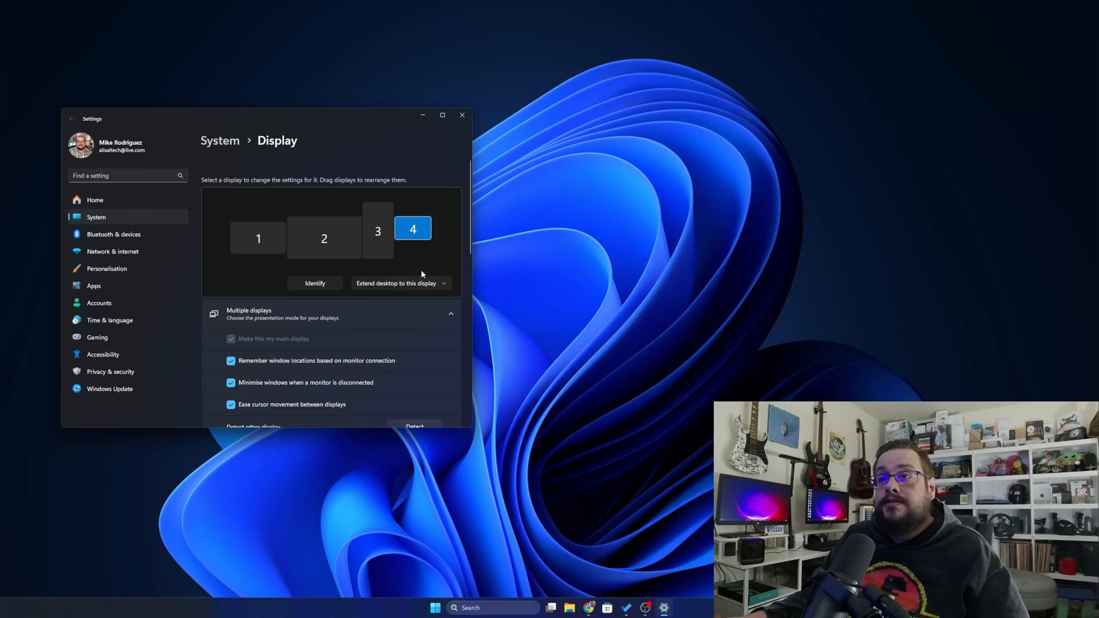
click(324, 237)
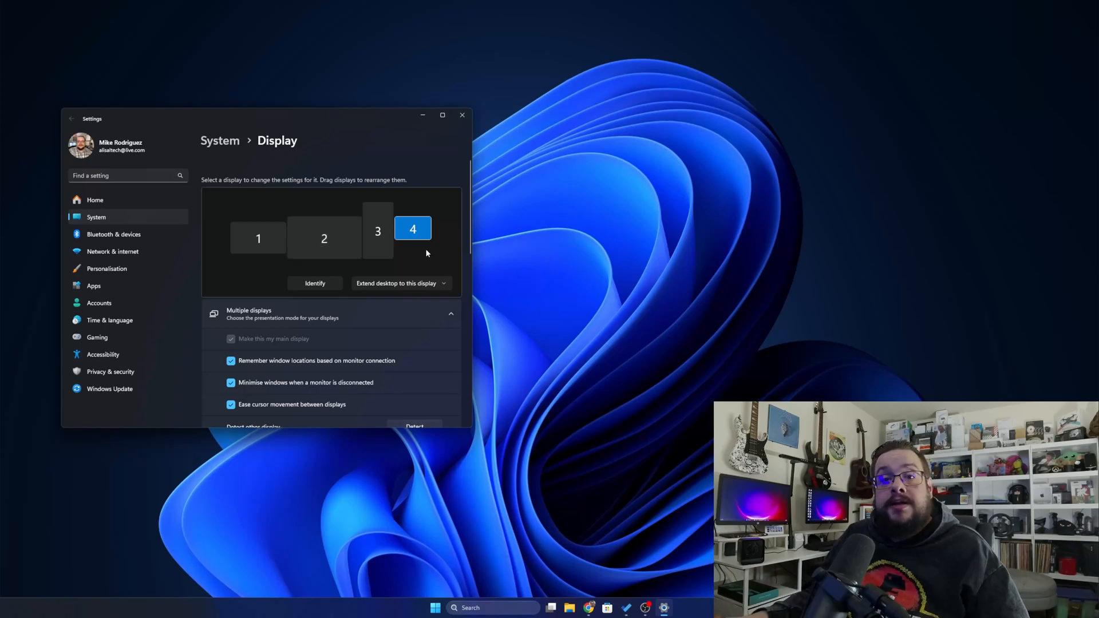
mouse_move(434, 248)
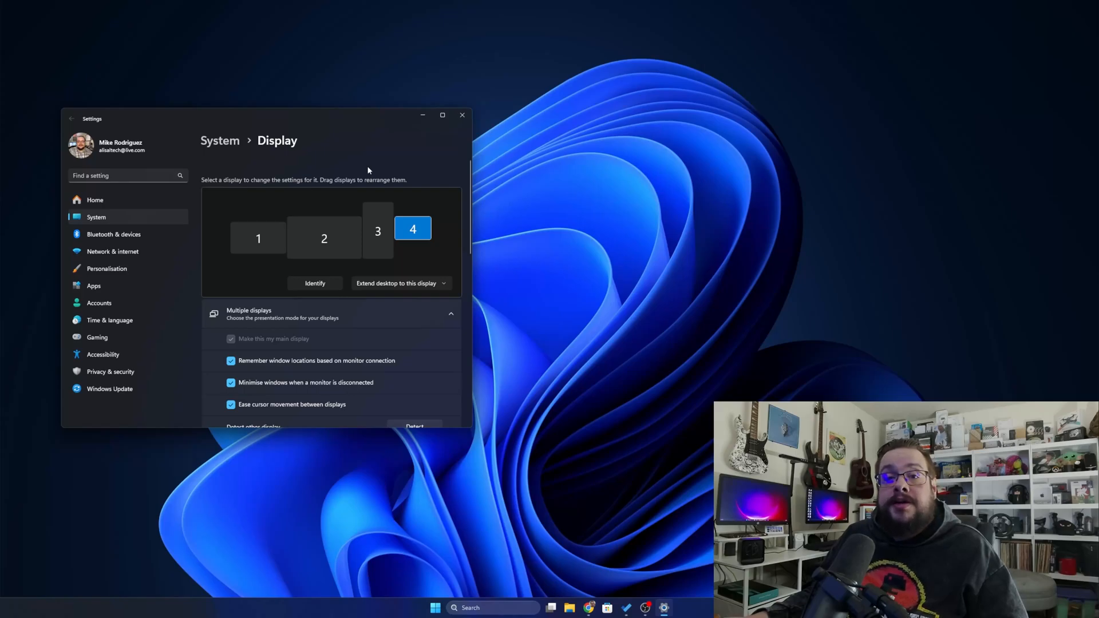
mouse_move(413, 282)
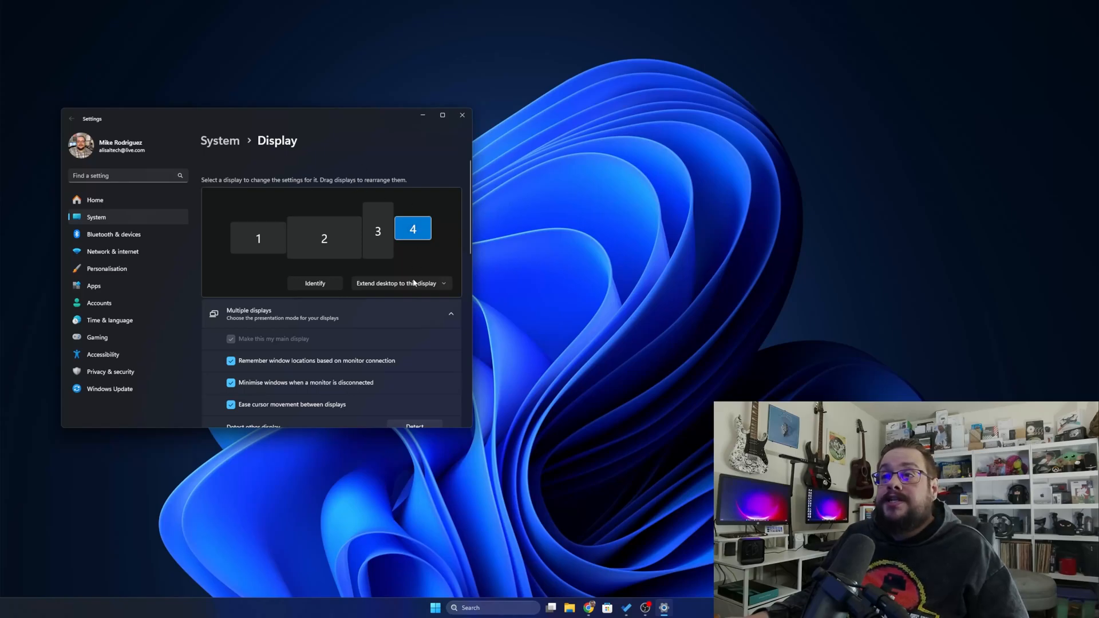
Make display 2 the main display again, disconnect display 4 and close Display settings.
click(324, 238)
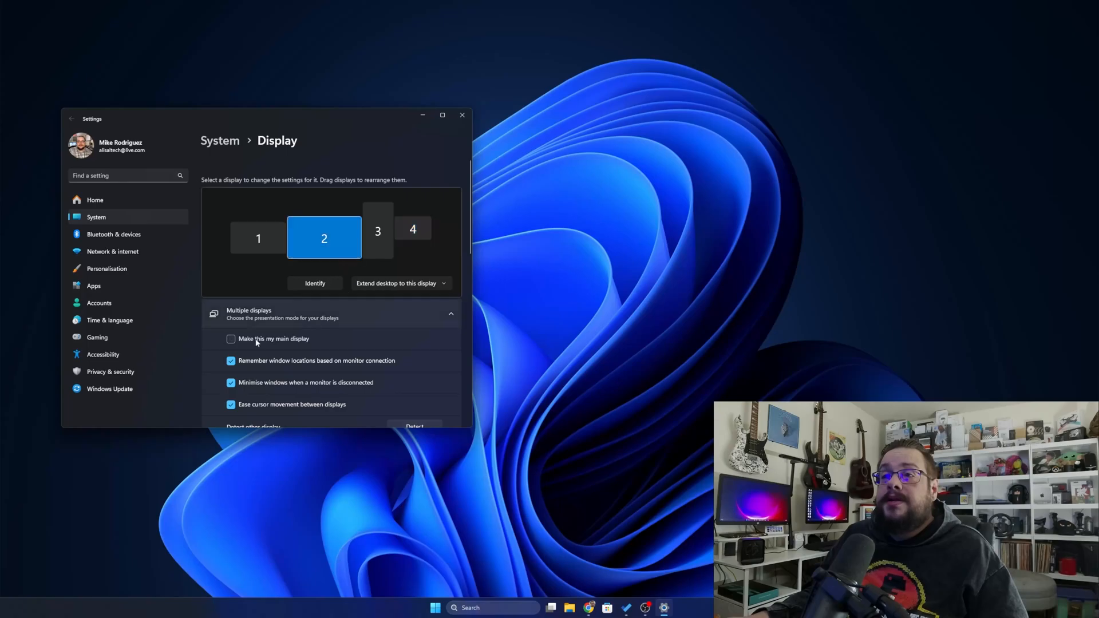
click(412, 229)
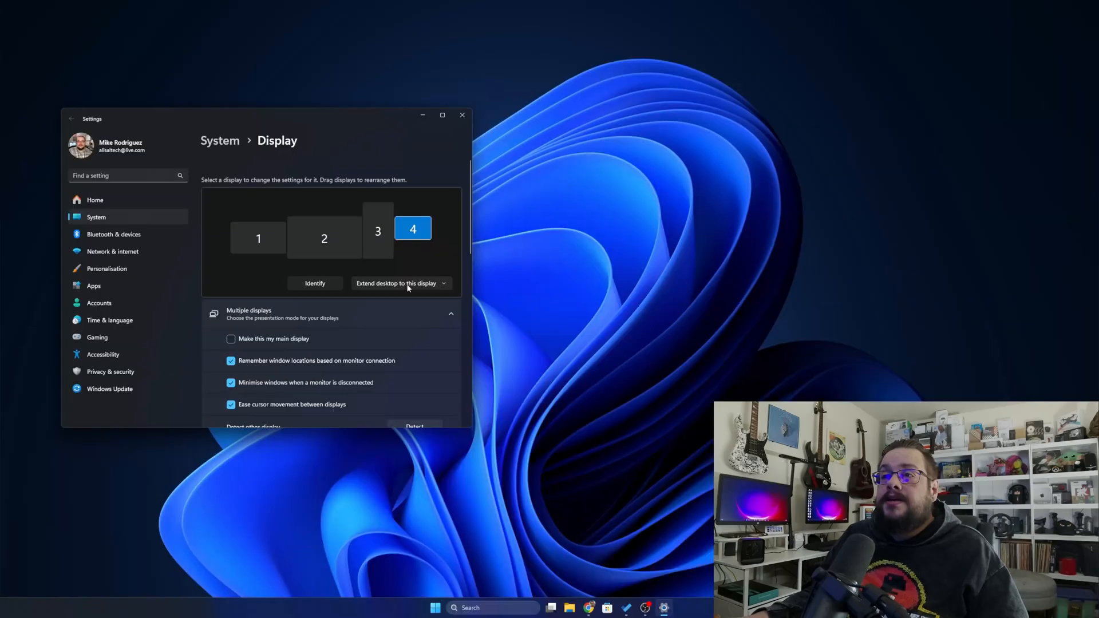
click(399, 283)
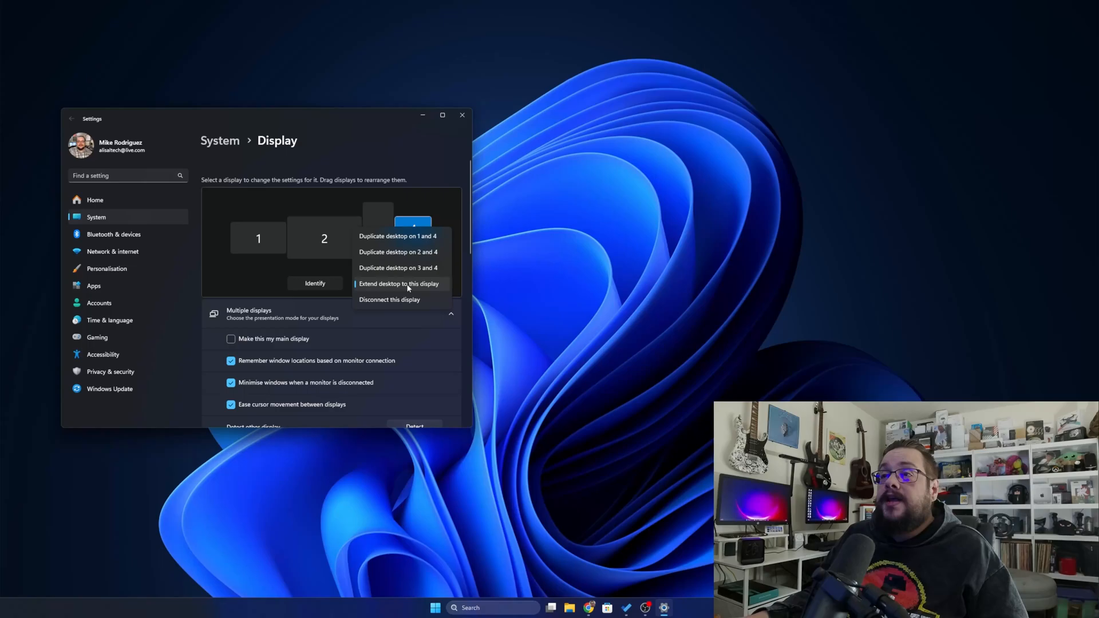
click(399, 284)
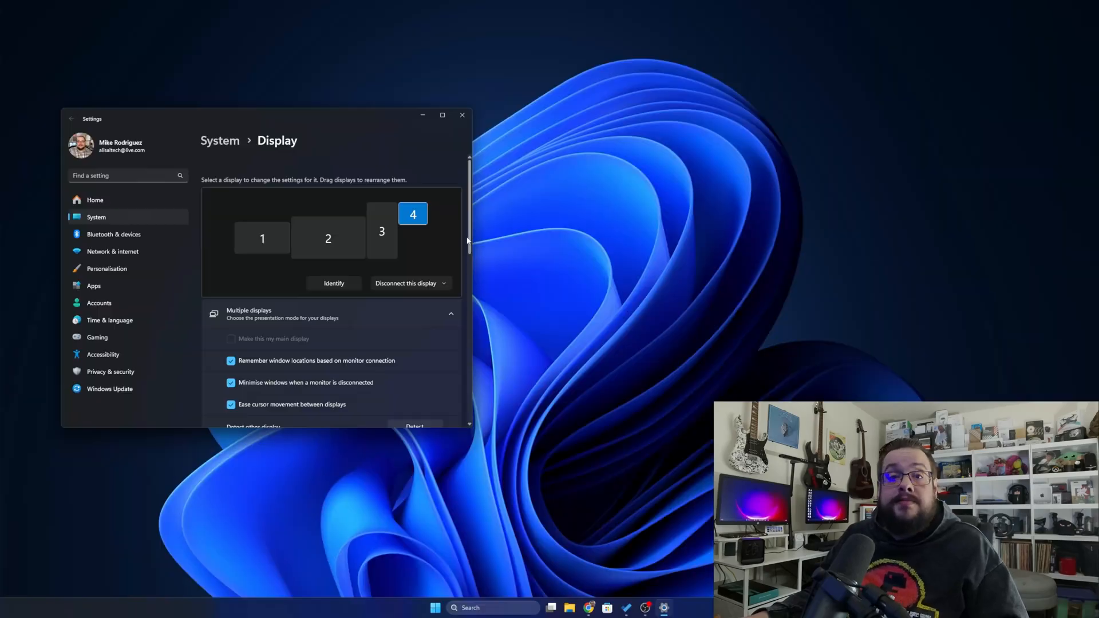
click(462, 115)
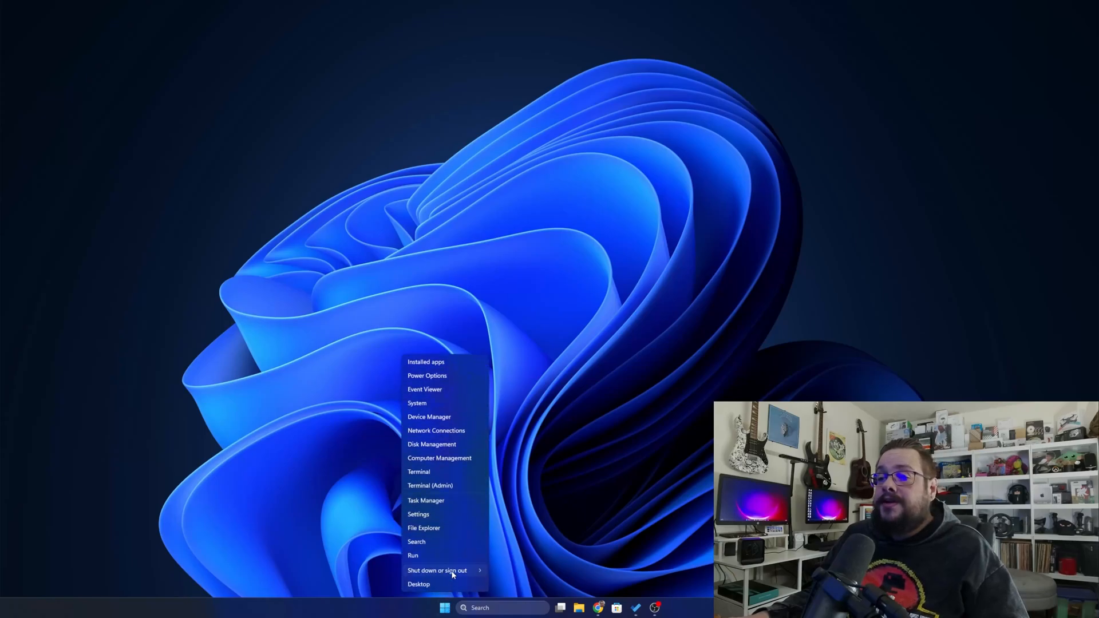
Uninstall the Virtual Display Driver from Device Manager and confirm its removal under Display adapters.
click(429, 418)
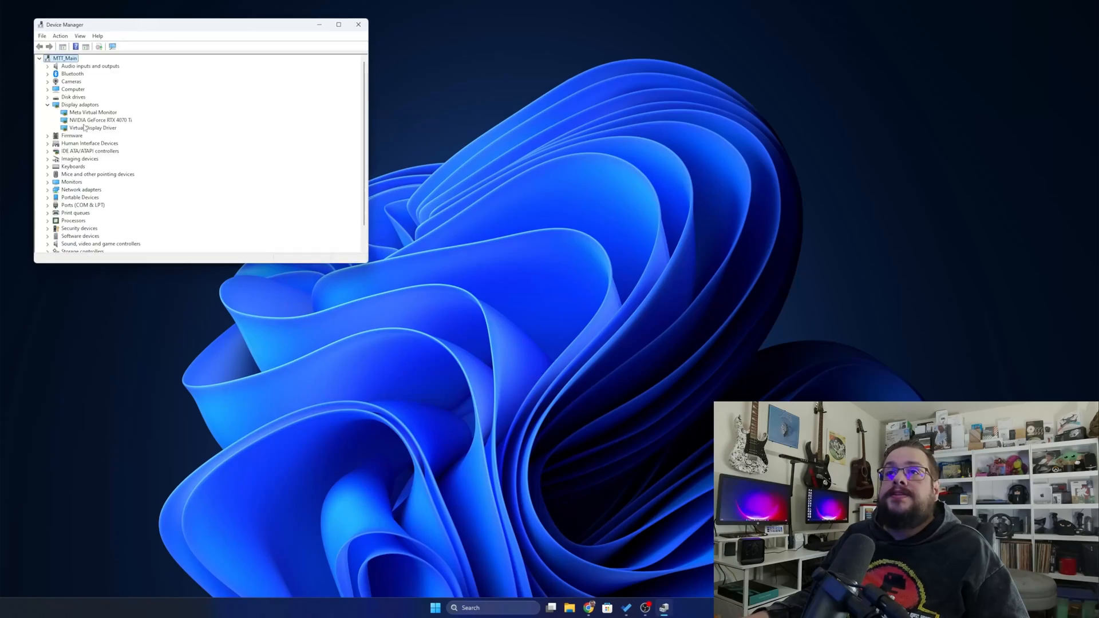
right_click(91, 127)
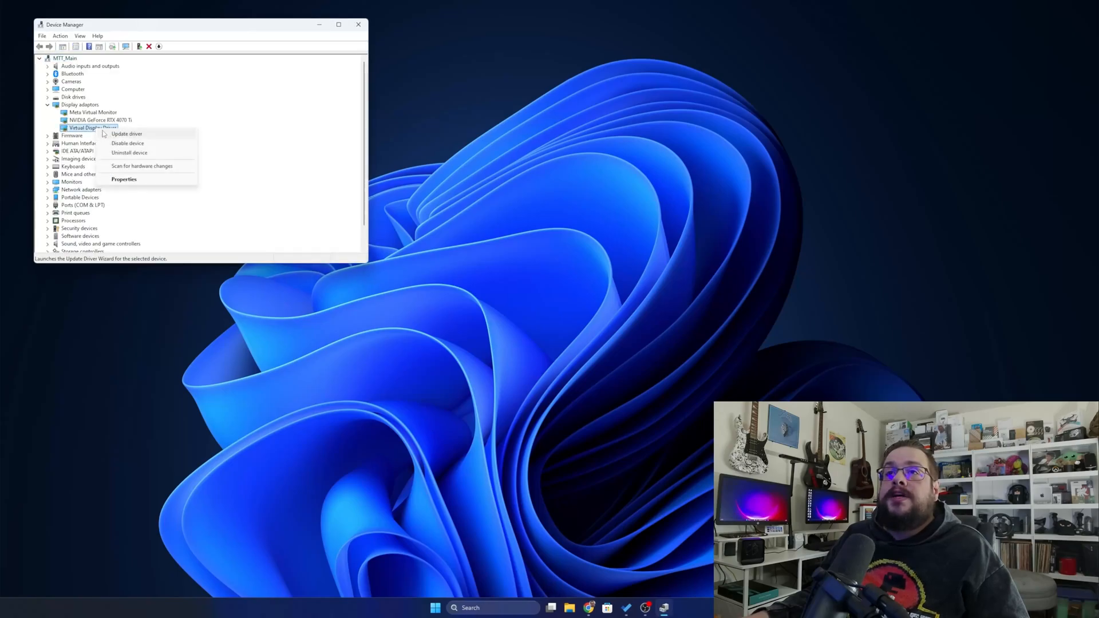
click(129, 153)
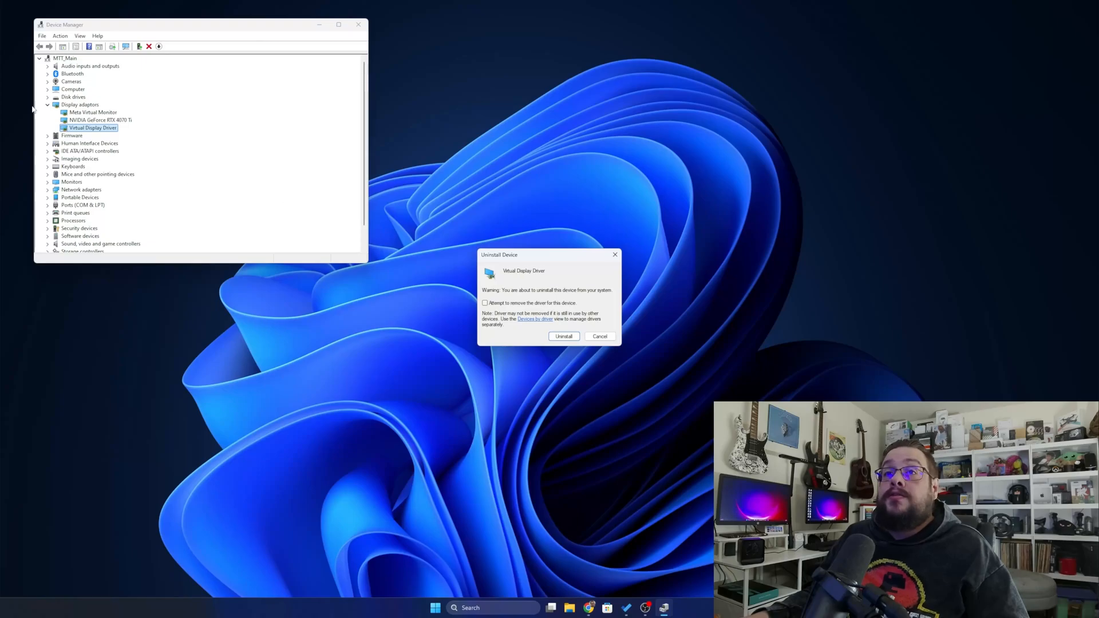
mouse_move(564, 336)
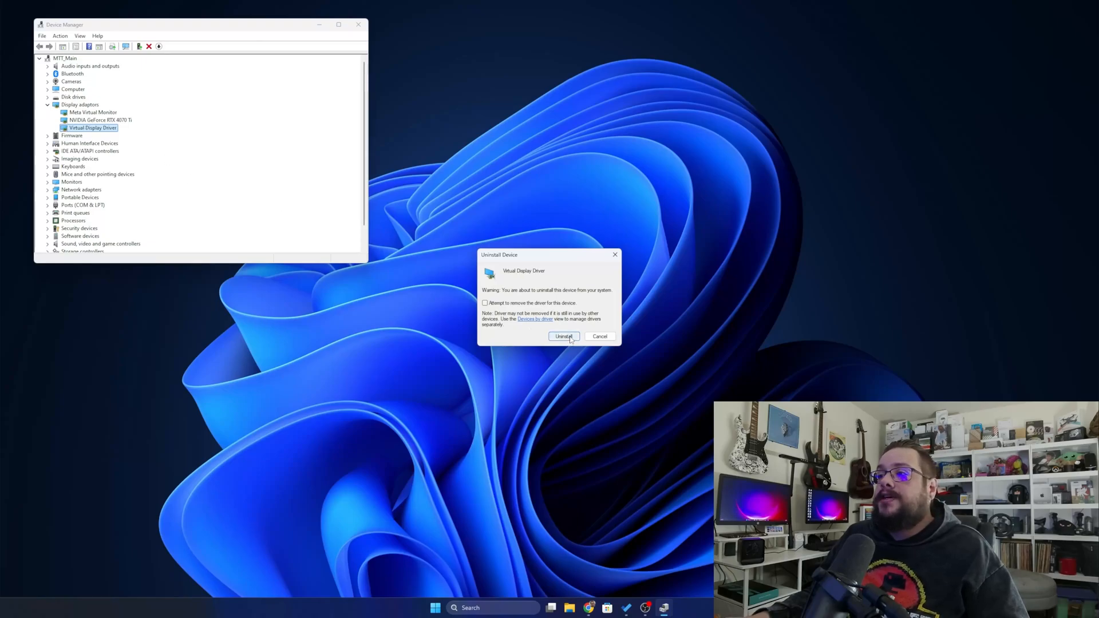
click(565, 337)
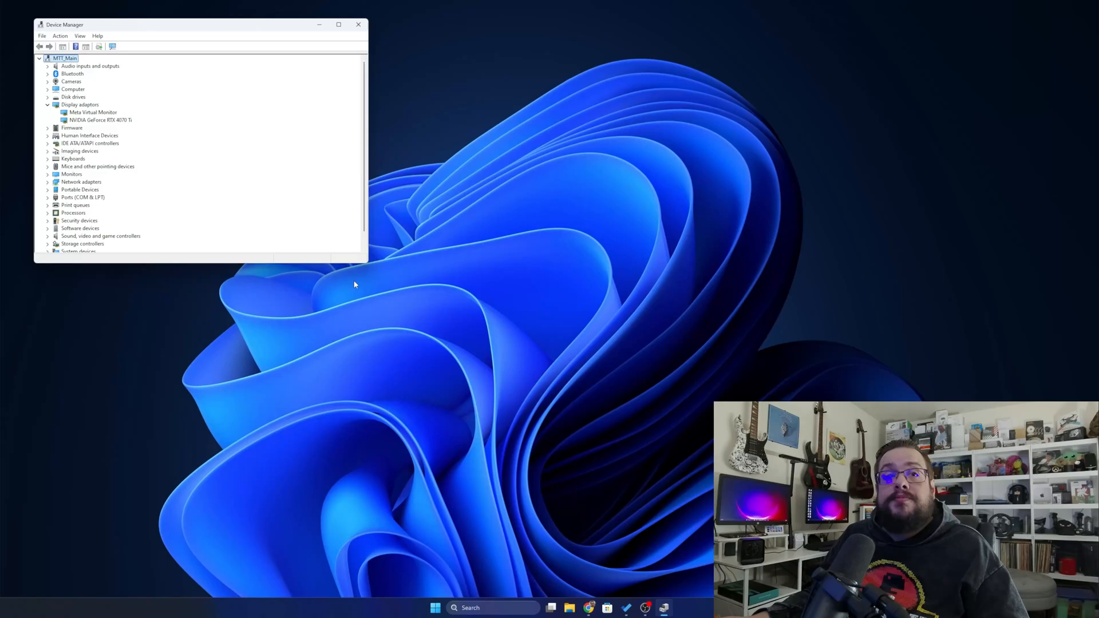
mouse_move(343, 274)
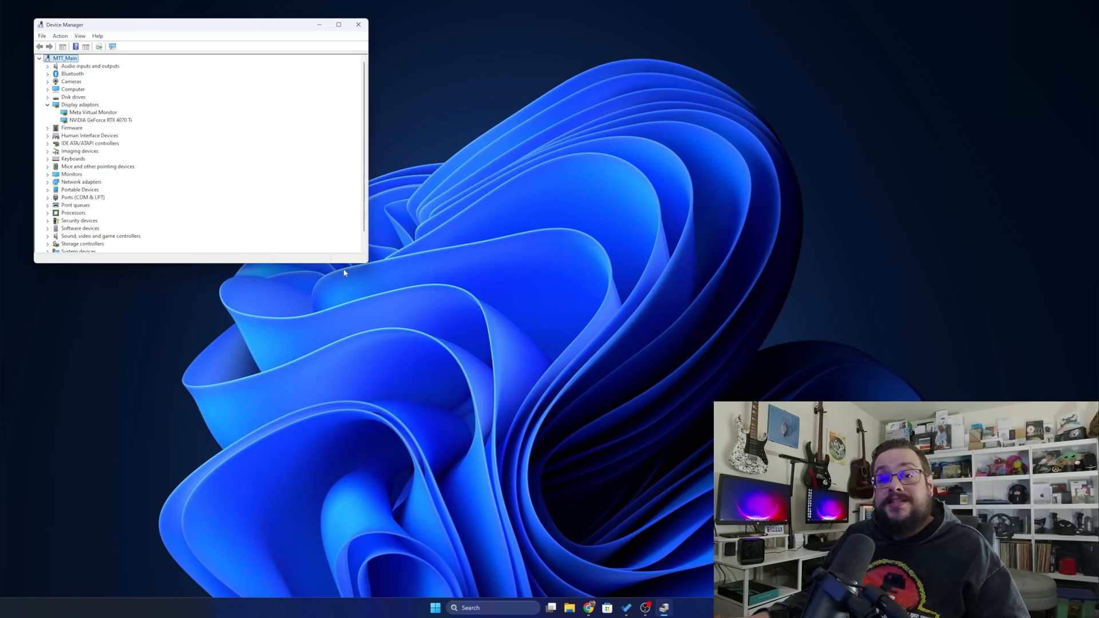
mouse_move(364, 275)
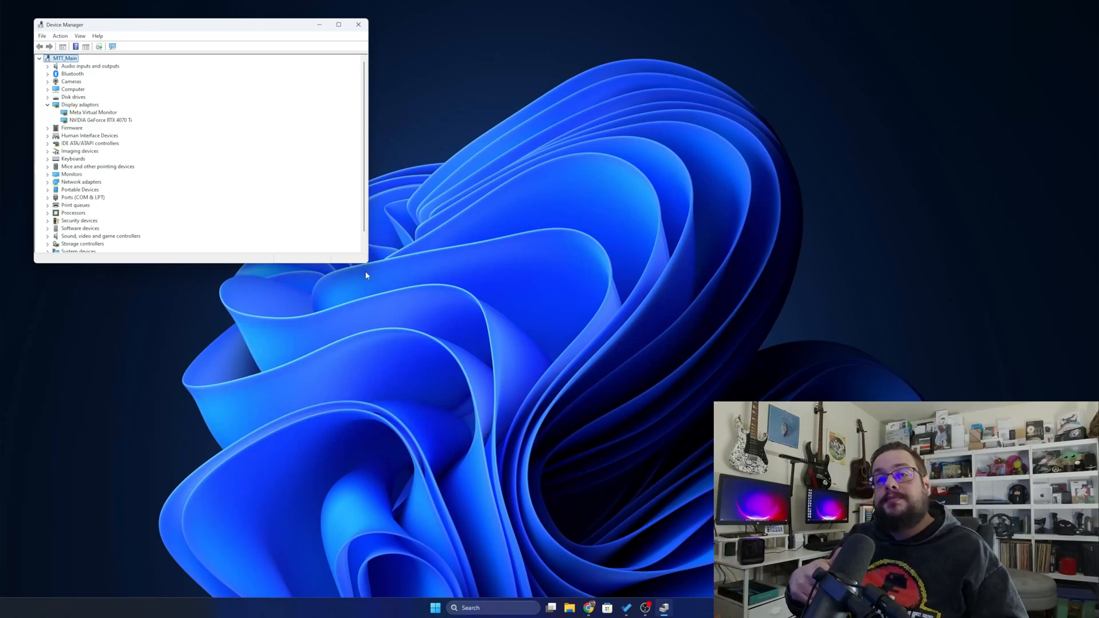
mouse_move(390, 266)
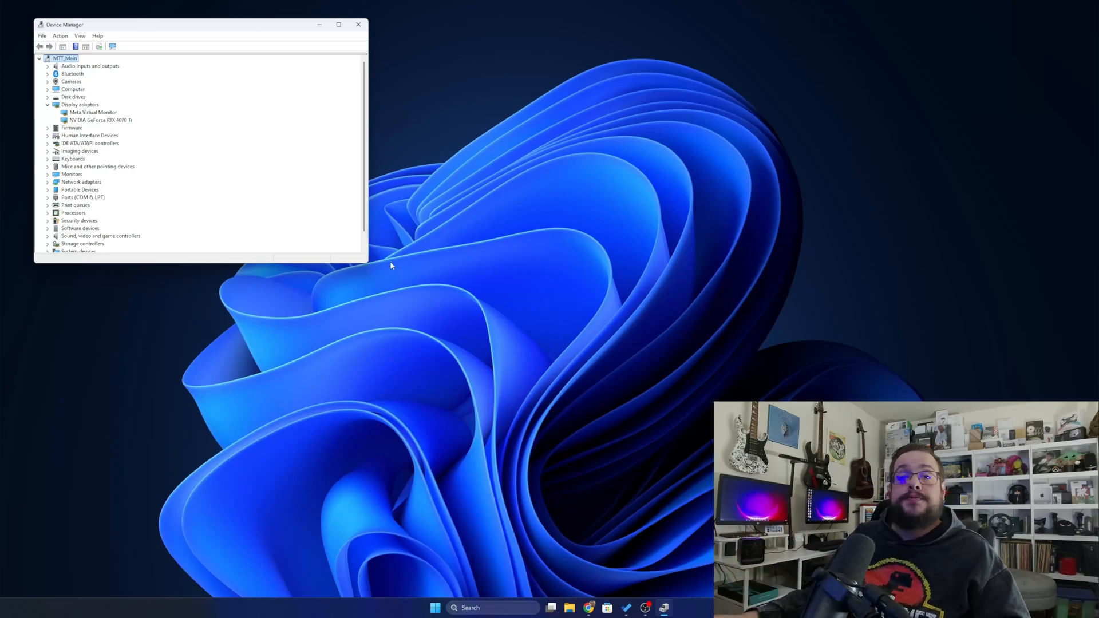